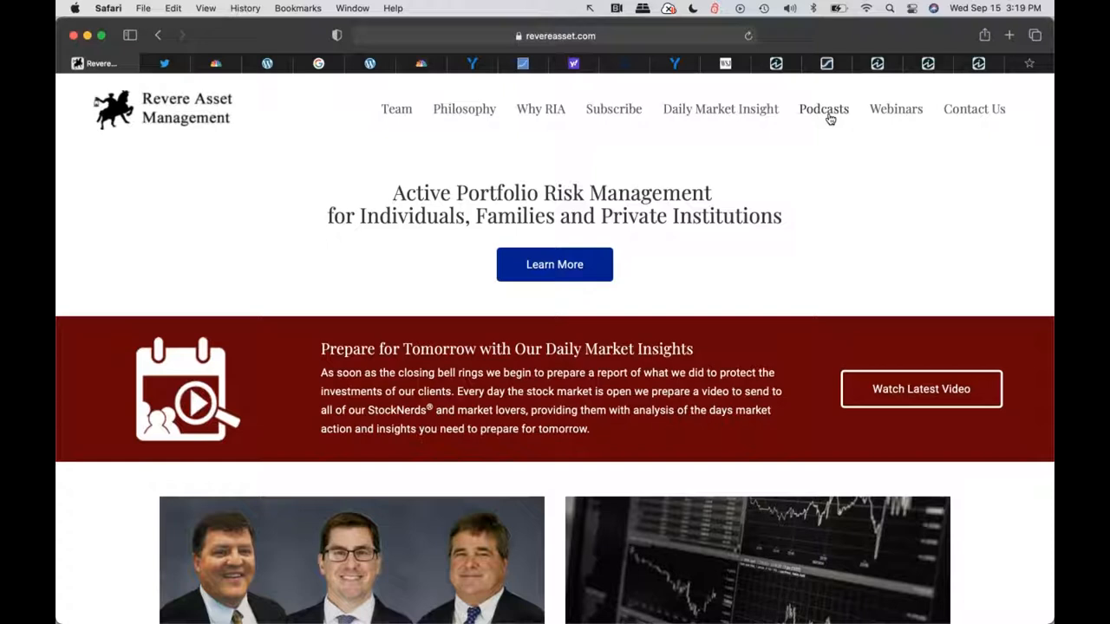
Step: Open the Podcasts page on the Revere Asset Management site
click(823, 108)
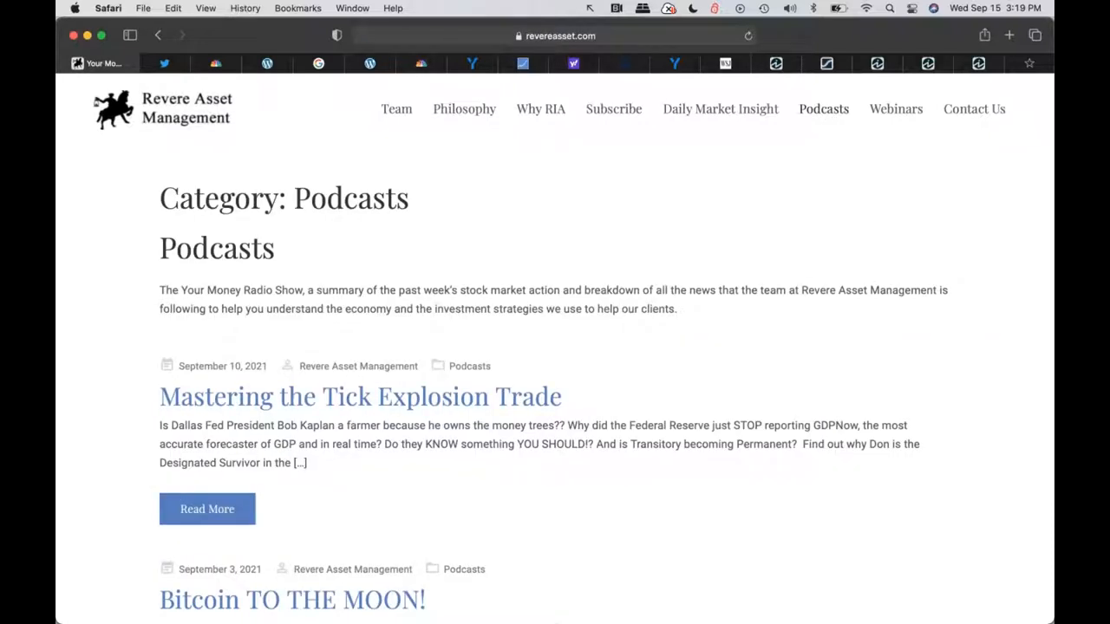
mouse_move(339, 423)
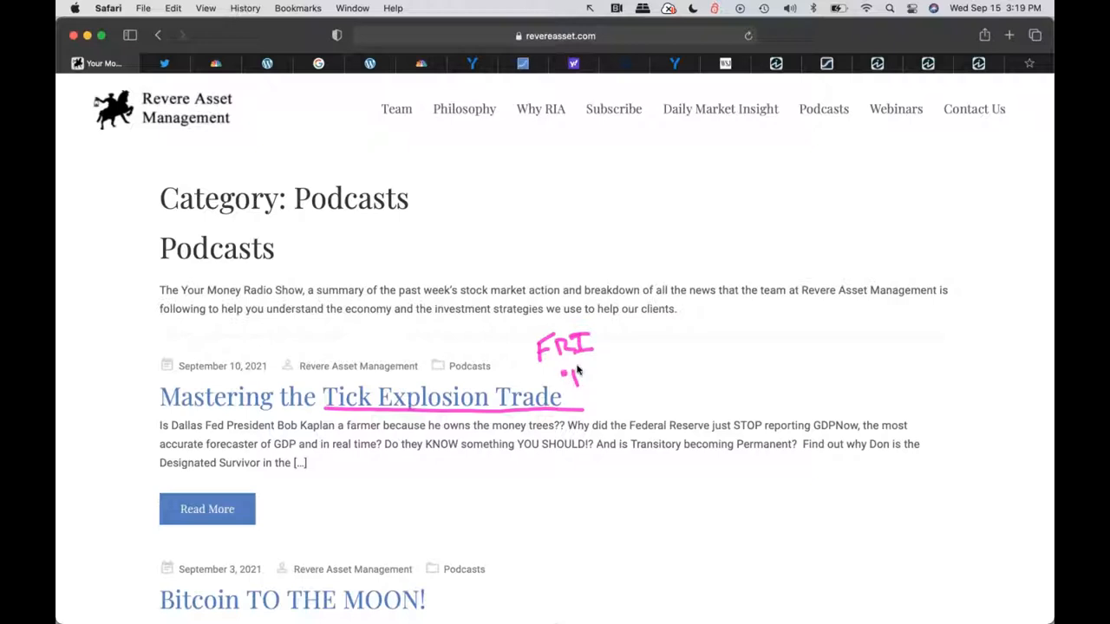
Step: Annotate the Mastering the Tick Explosion Trade title with weekday notes
drag(572, 372, 602, 377)
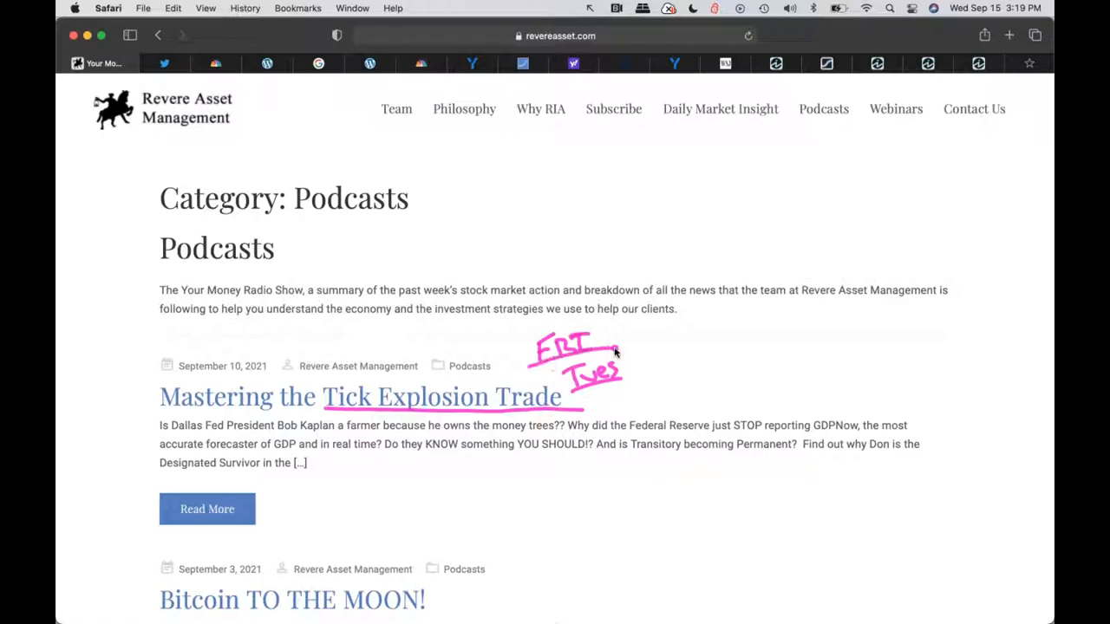
mouse_move(573, 396)
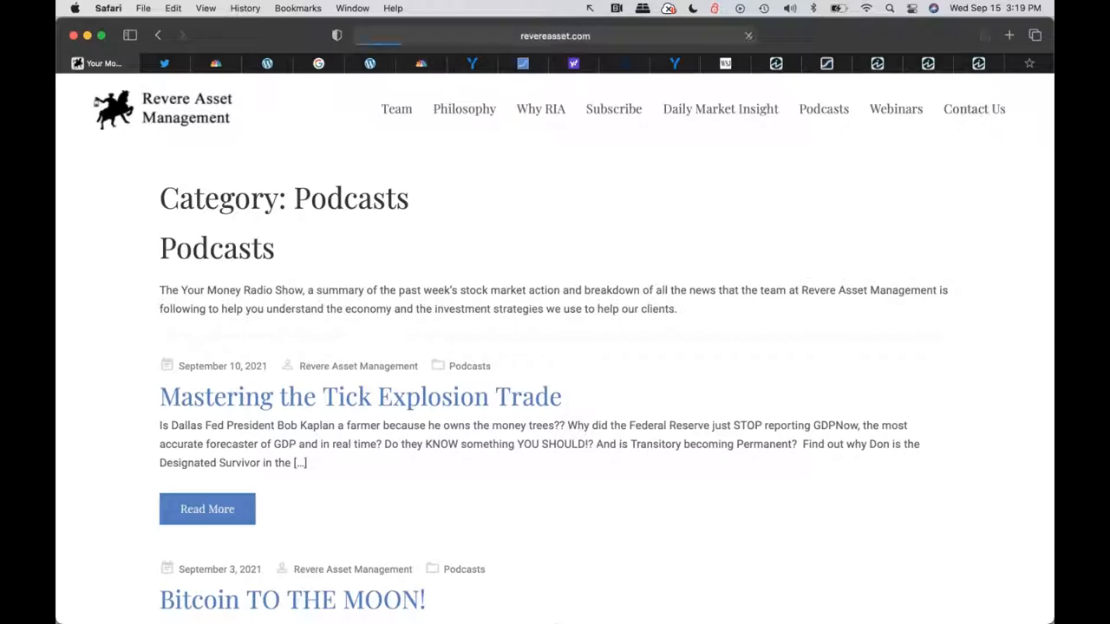
Step: Open Contact Us, showing team members, roles, emails and the toll-free number
click(973, 108)
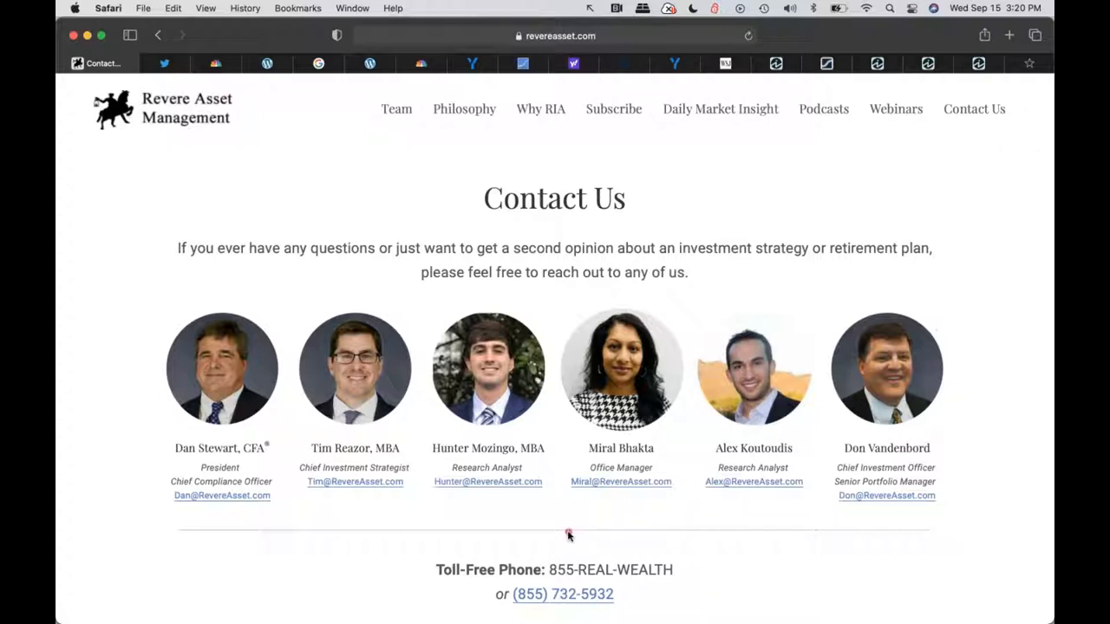
mouse_move(736, 468)
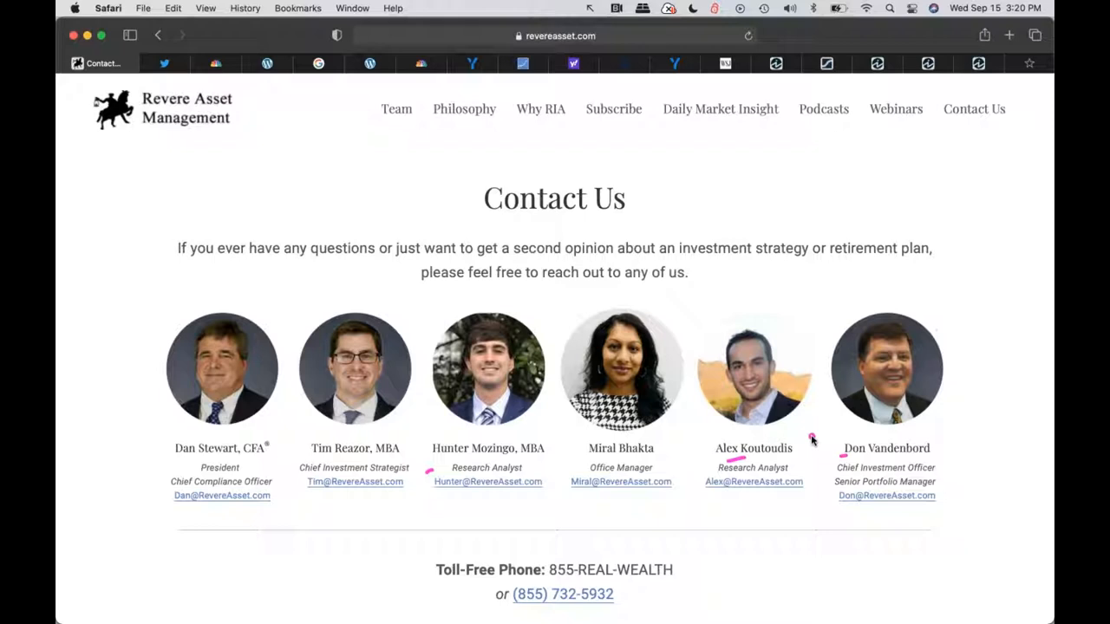
mouse_move(767, 466)
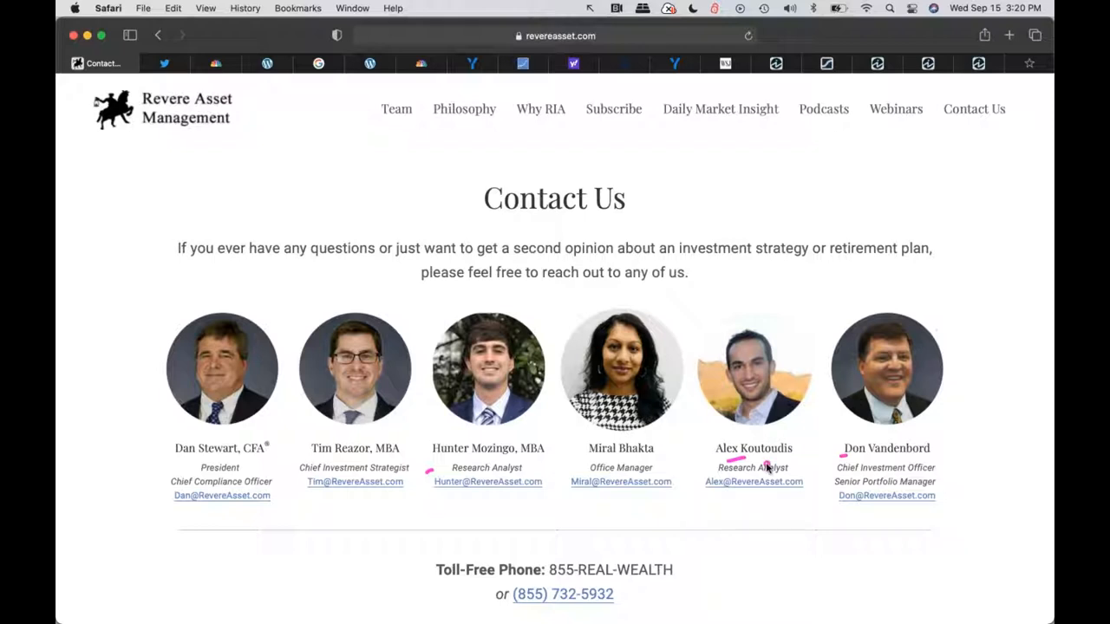
mouse_move(129, 451)
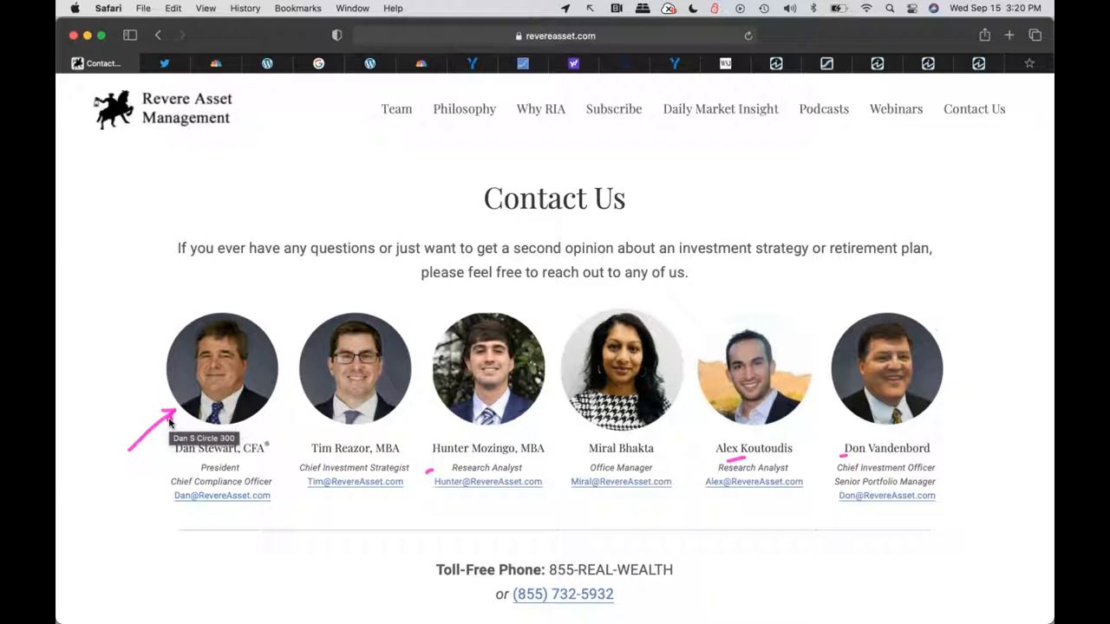
mouse_move(147, 381)
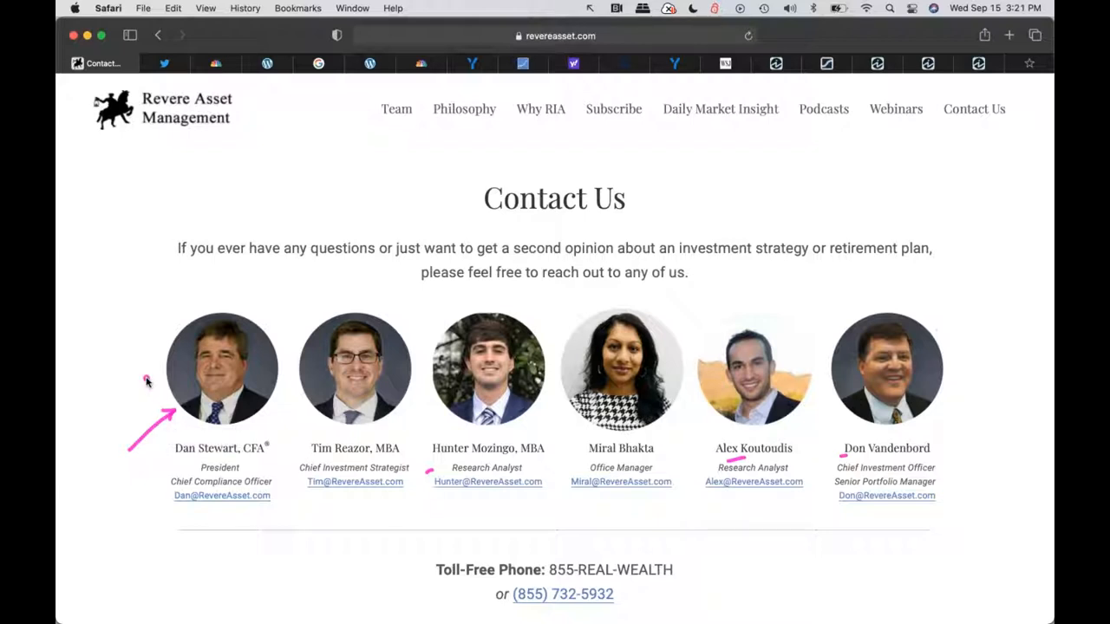
mouse_move(525, 616)
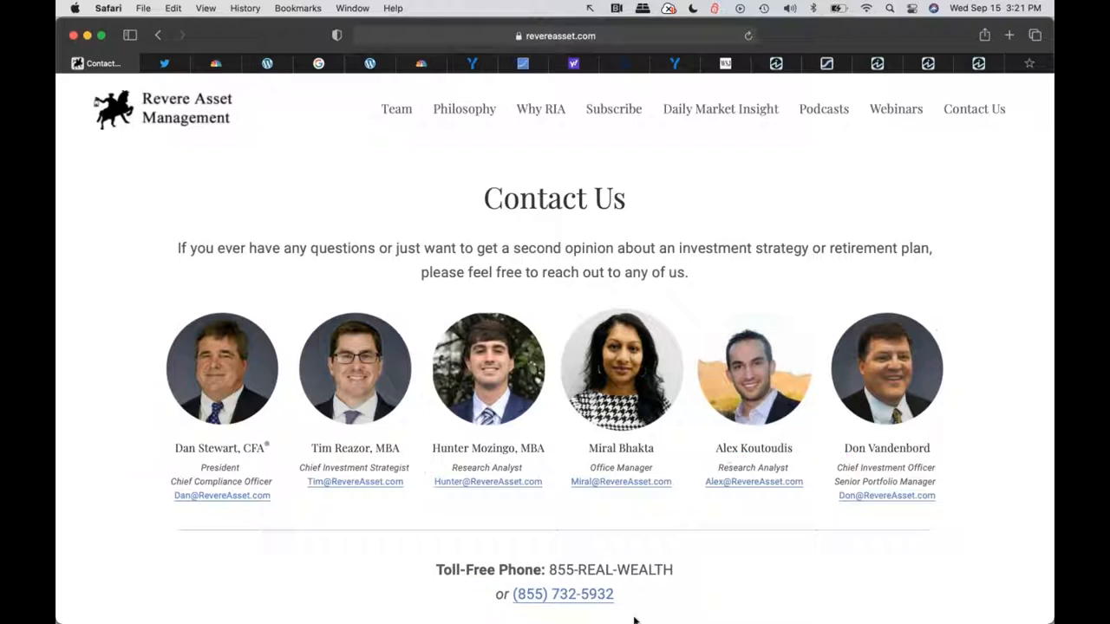
mouse_move(620, 605)
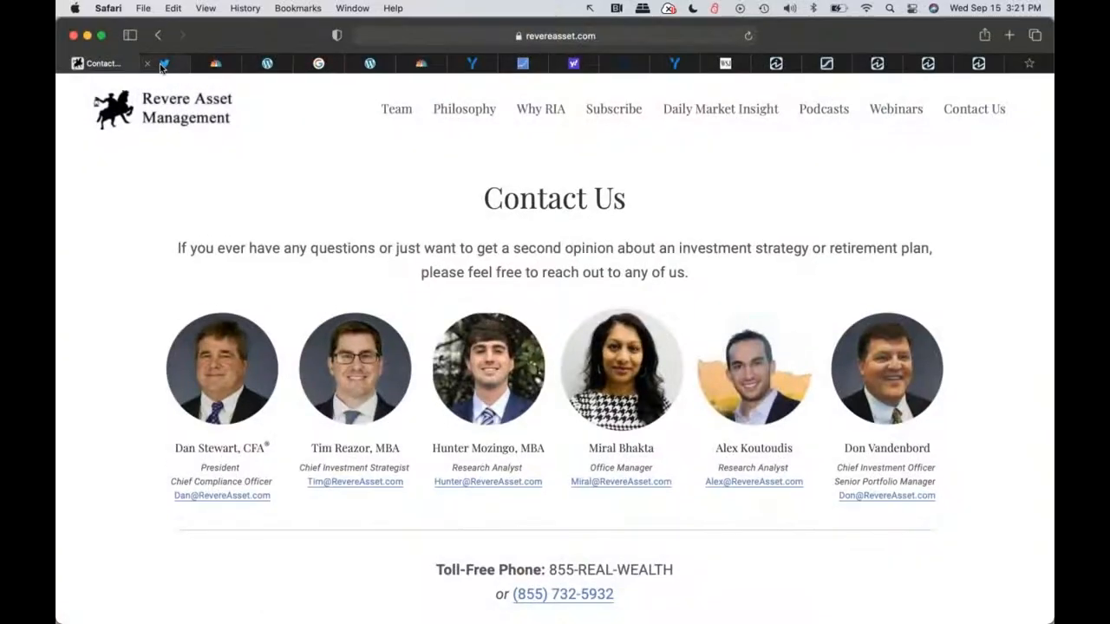
Step: Switch over to the Twitter tab in the browser
click(130, 63)
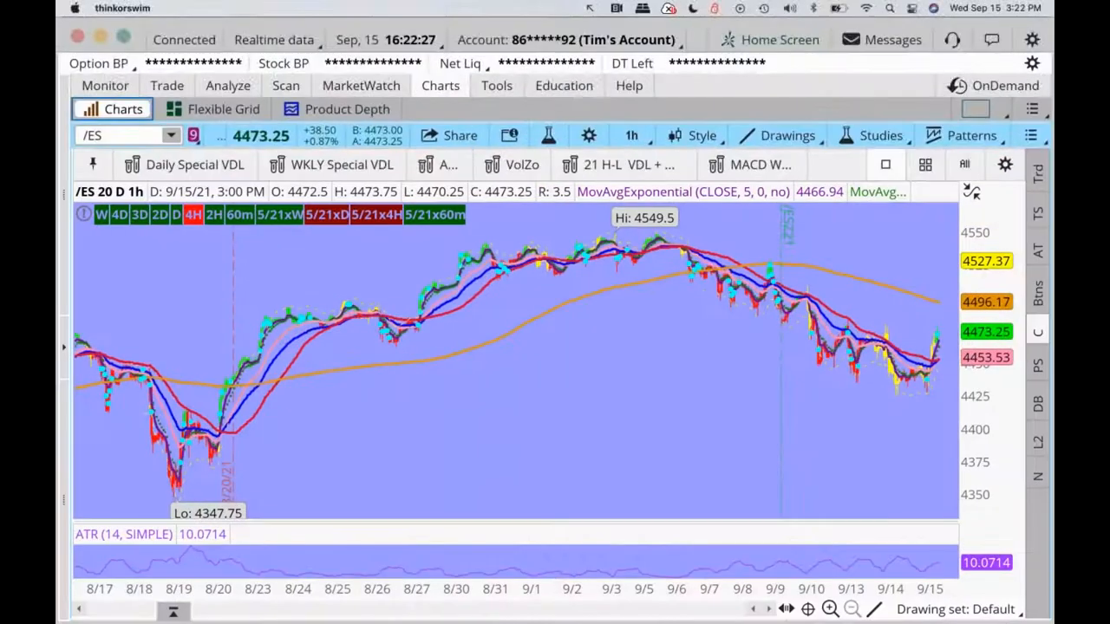
mouse_move(314, 260)
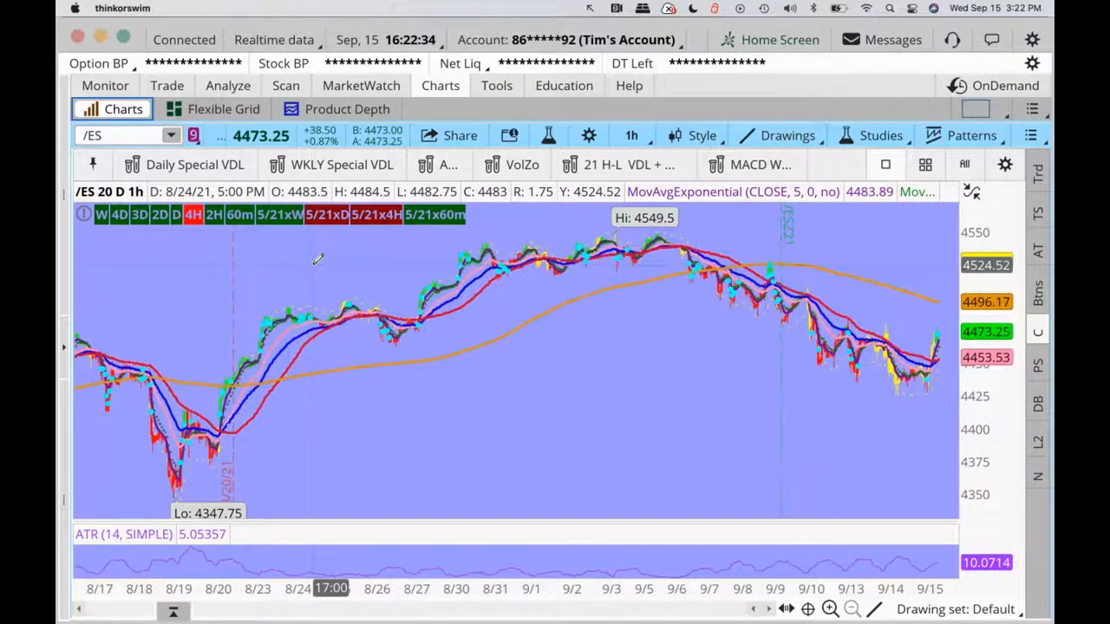
Step: View /ES on 20 Y : 1D daily candles, return to 1h, and reopen the time-frame list
click(631, 135)
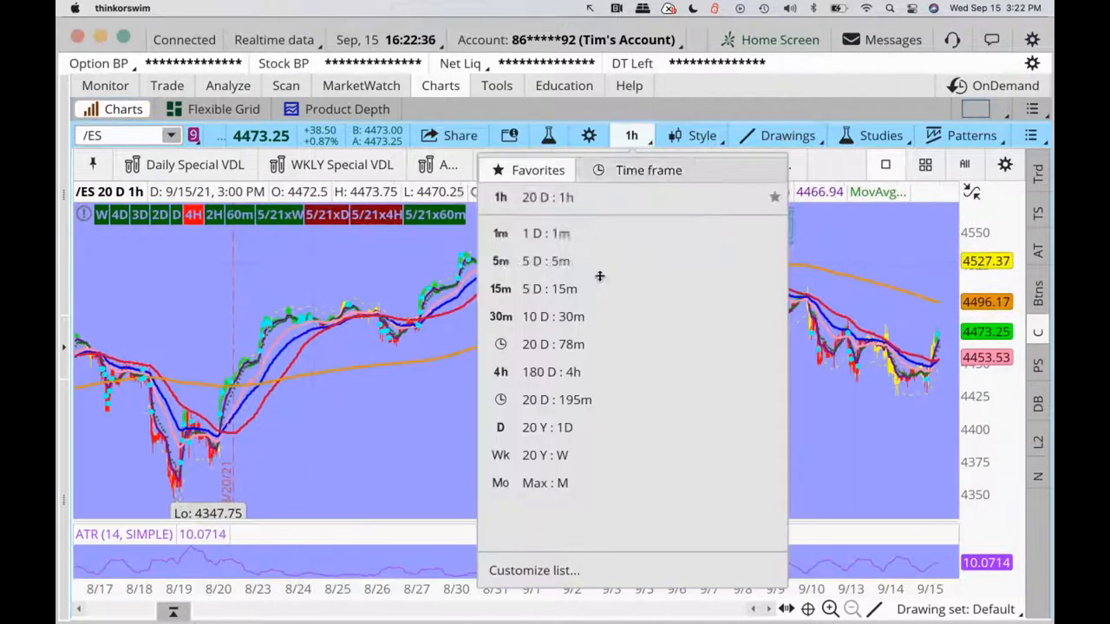
click(500, 426)
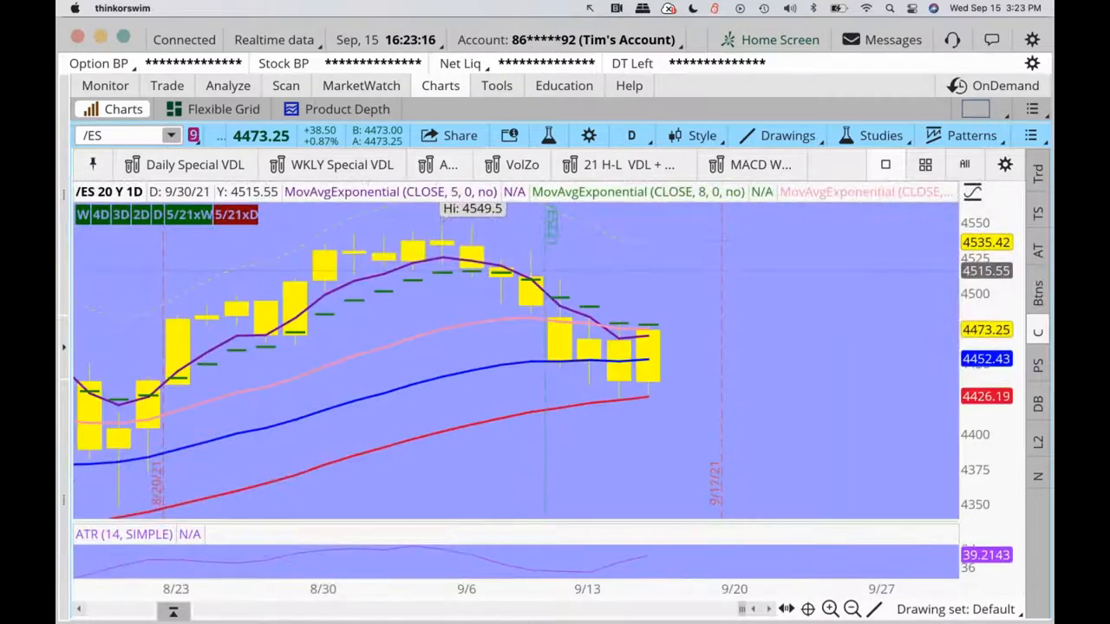
click(631, 135)
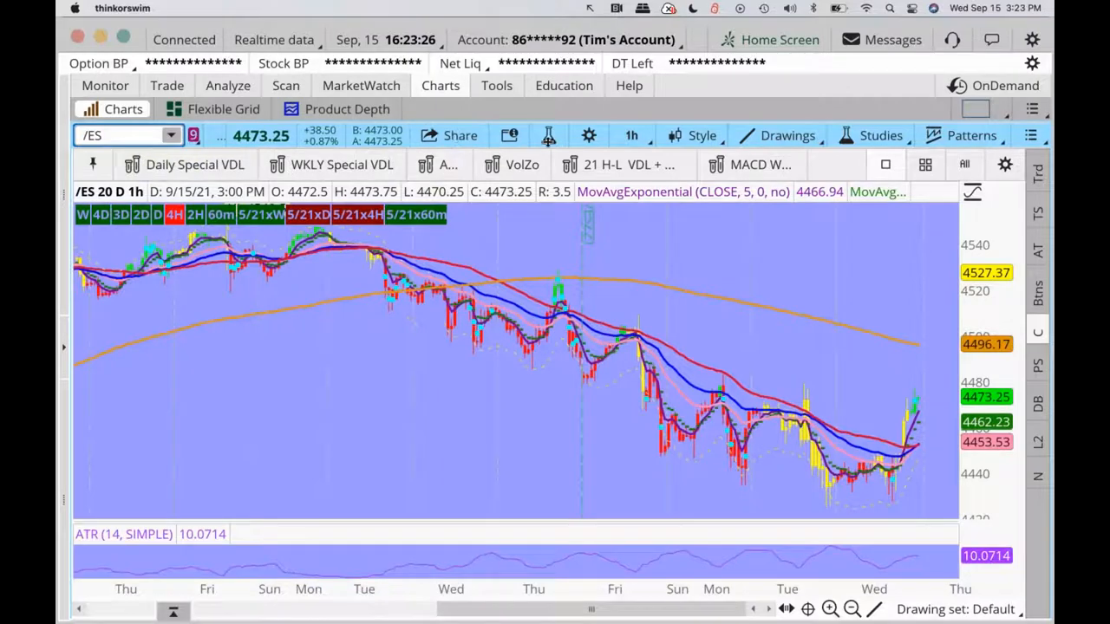
click(631, 135)
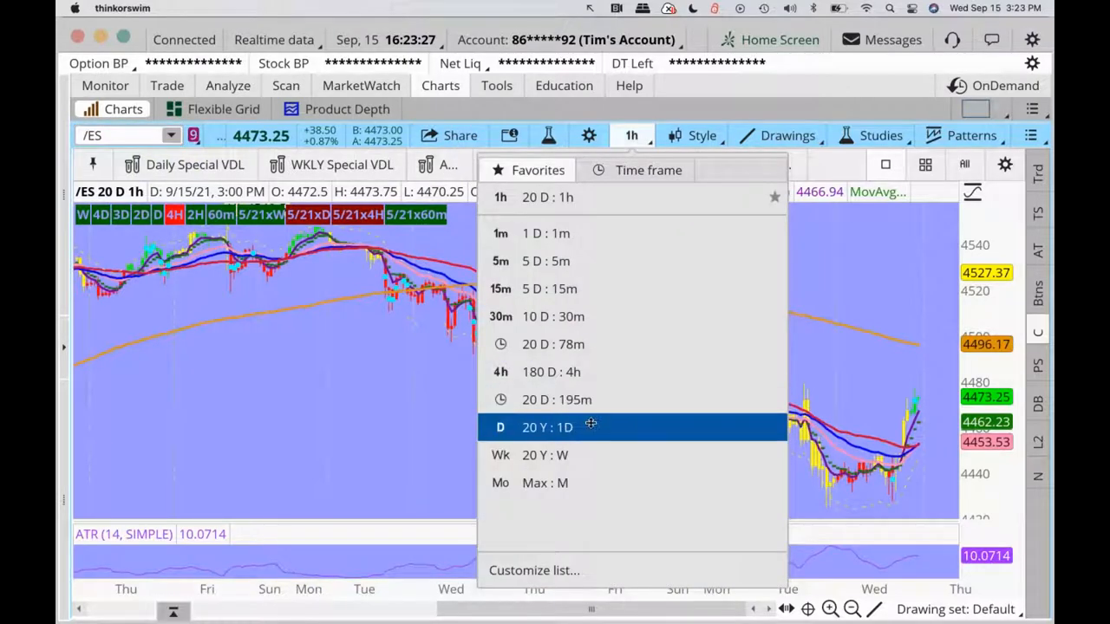
click(547, 427)
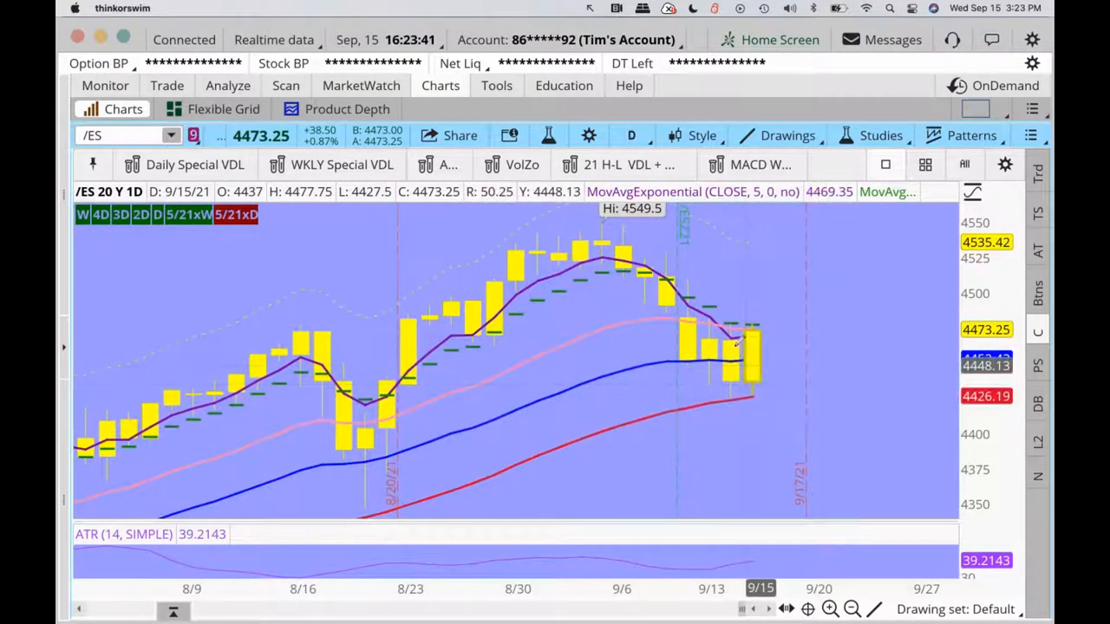
mouse_move(711, 312)
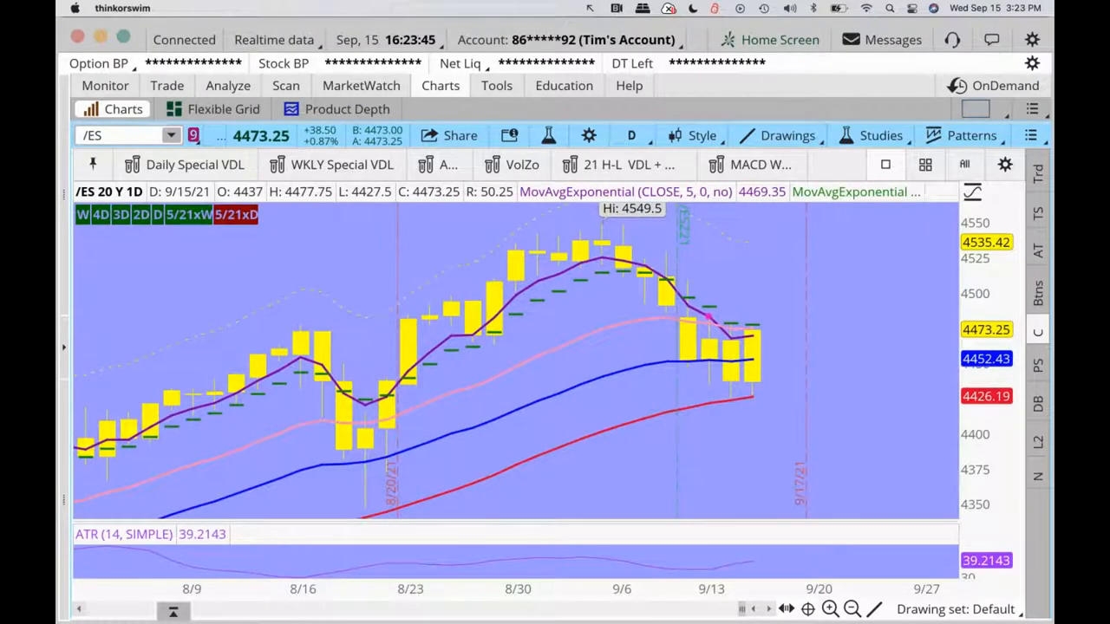
mouse_move(668, 294)
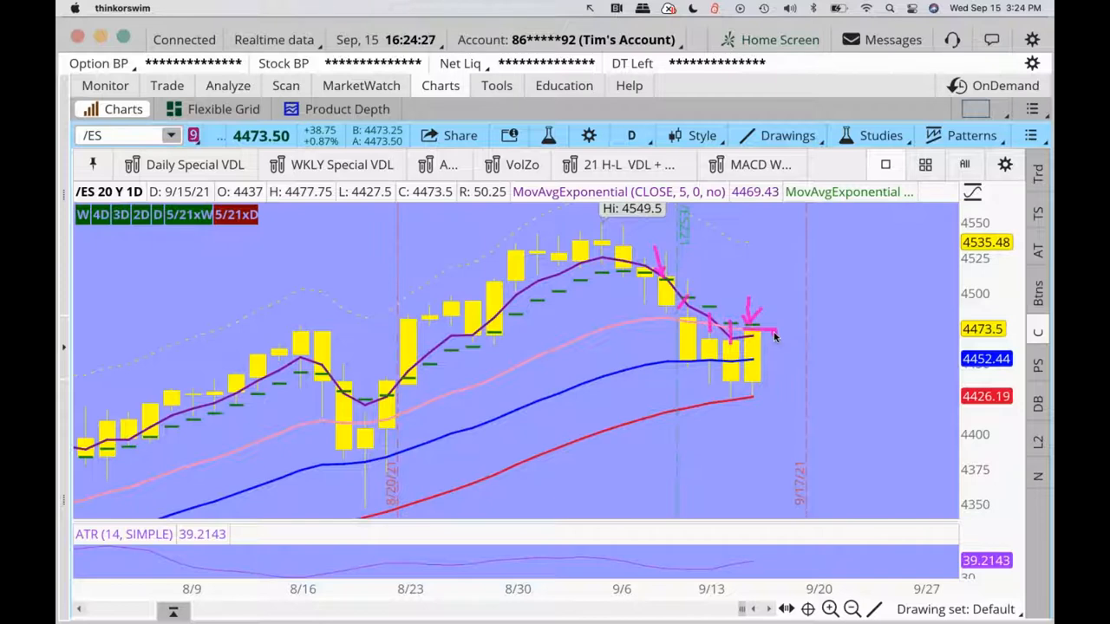
mouse_move(781, 331)
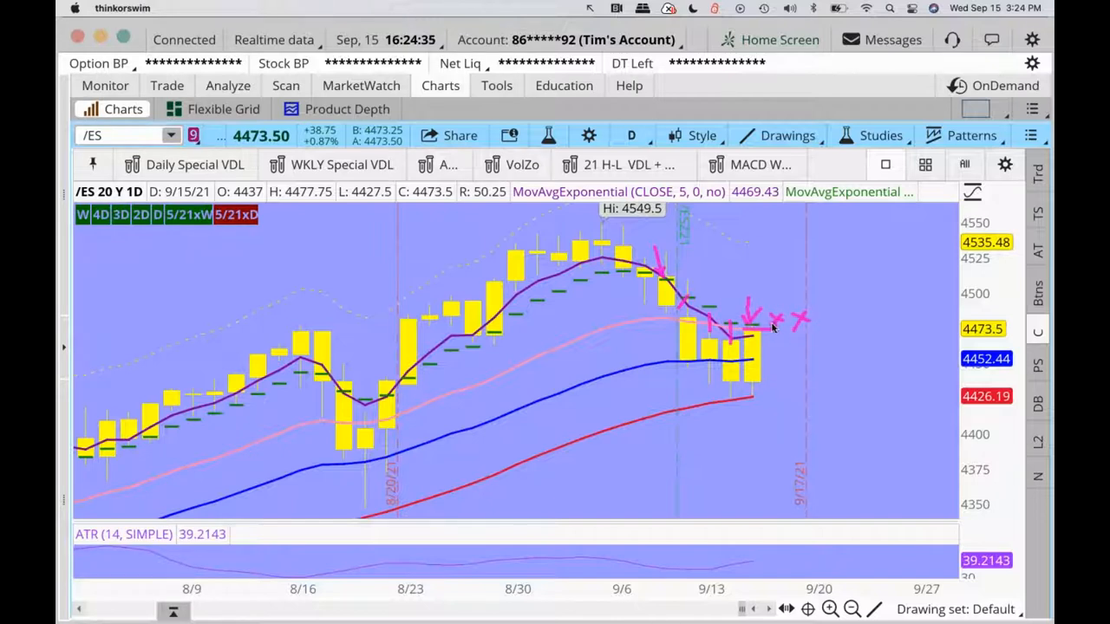
drag(746, 308, 841, 326)
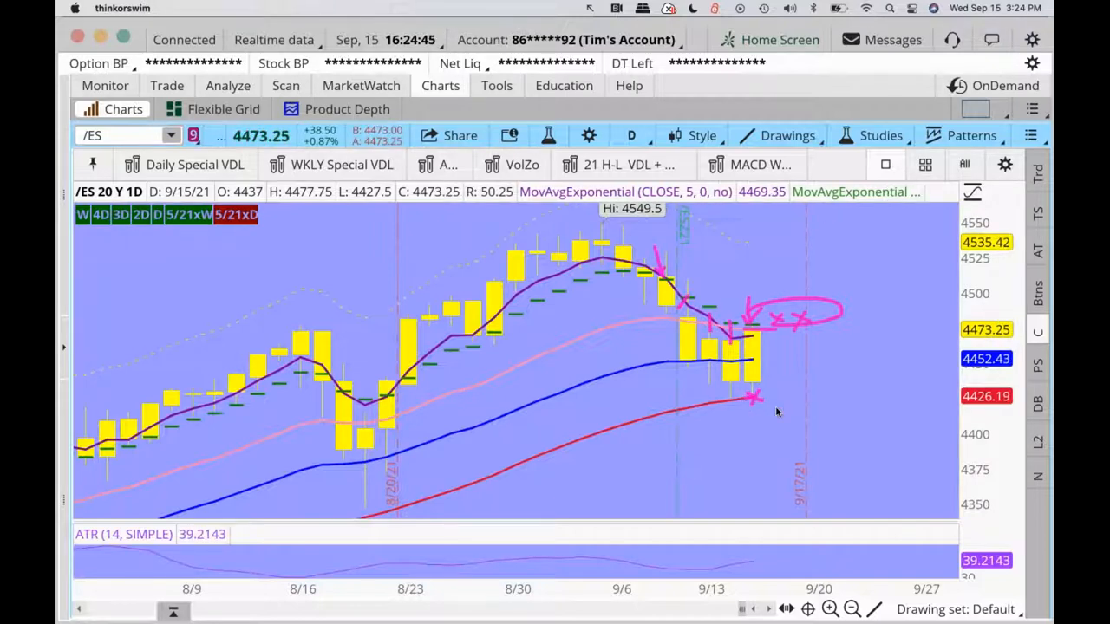
drag(755, 399, 776, 438)
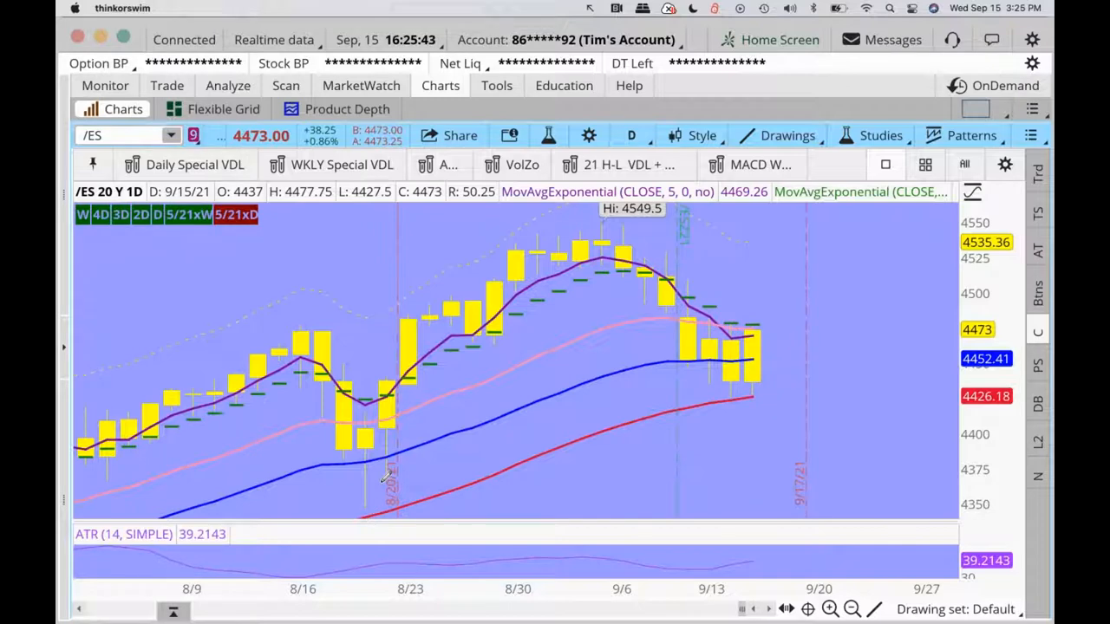
text(/NQ)
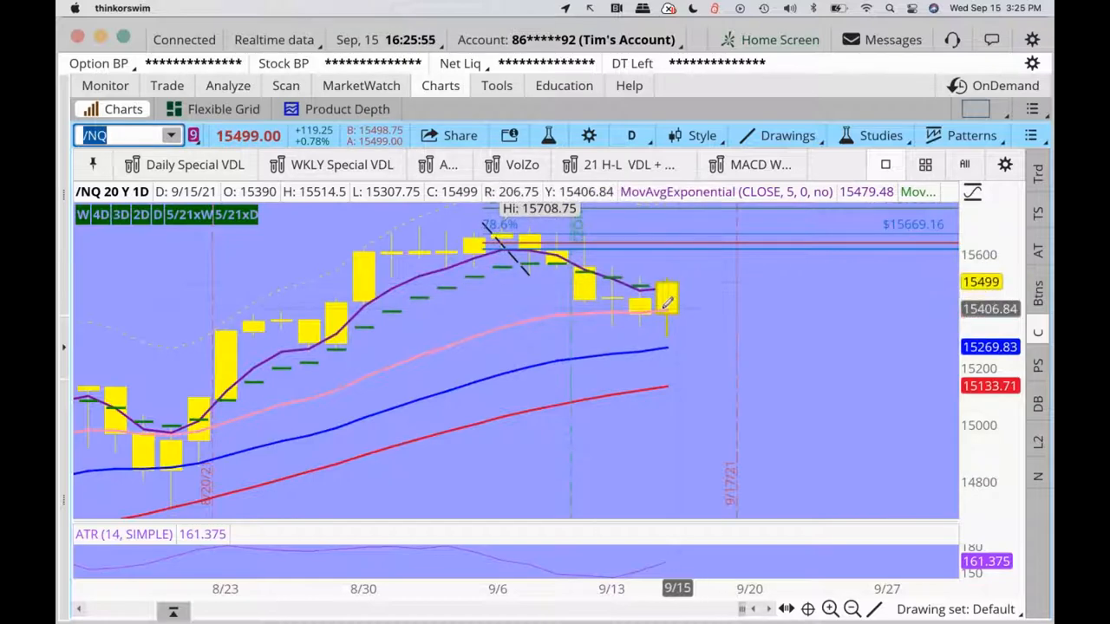
Step: Load charts of MSFT, /YM, /RTY, /NQ and /ES in turn, then BTC
click(121, 136)
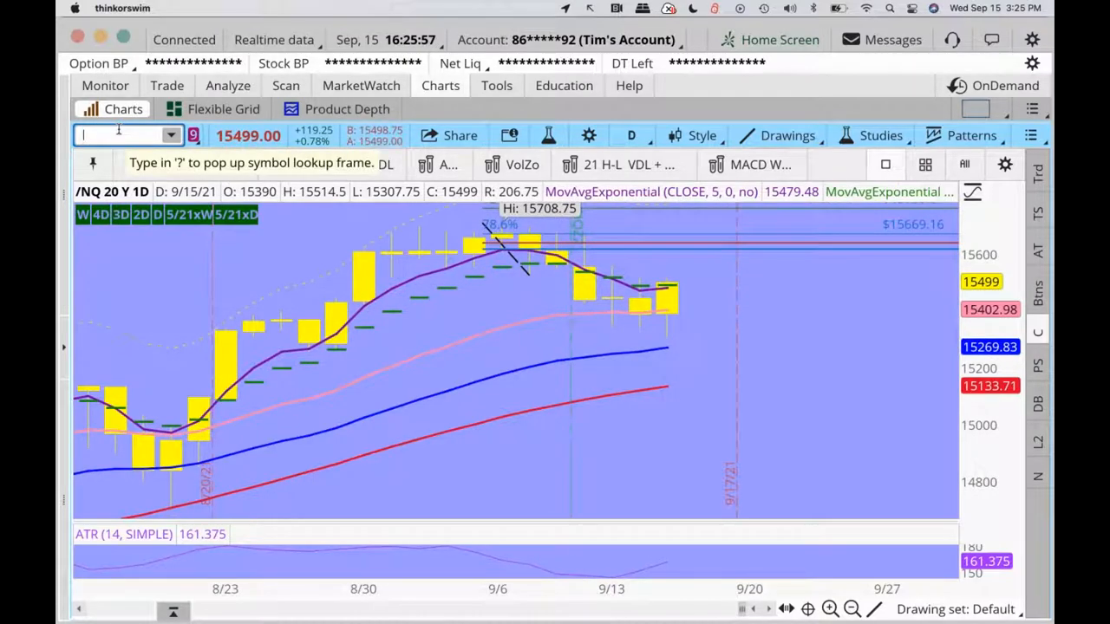
text(MSFT)
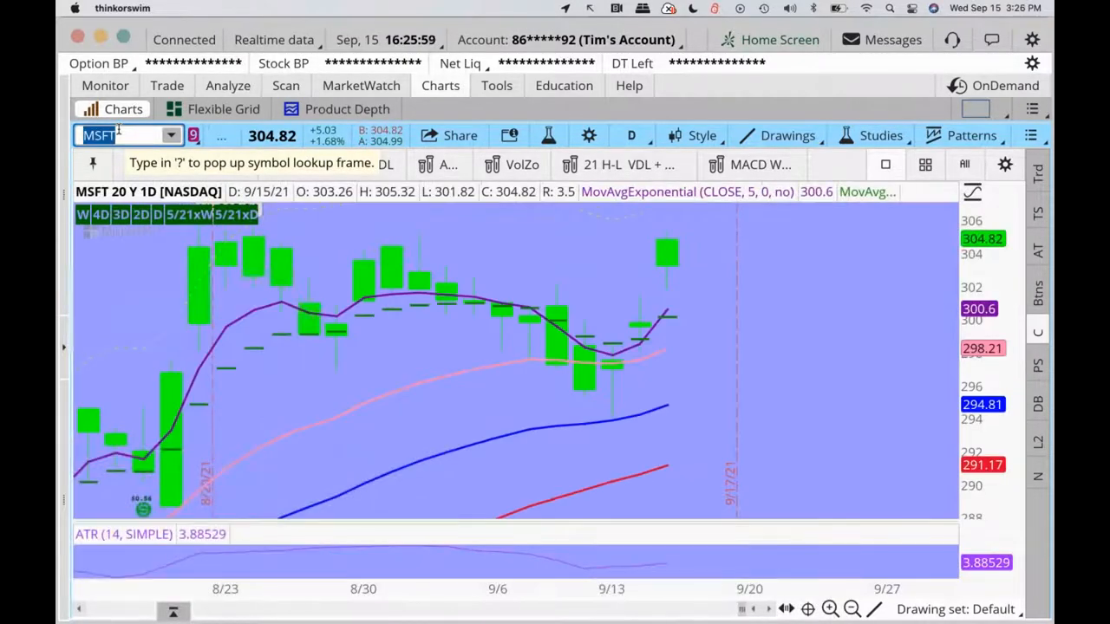
click(121, 135)
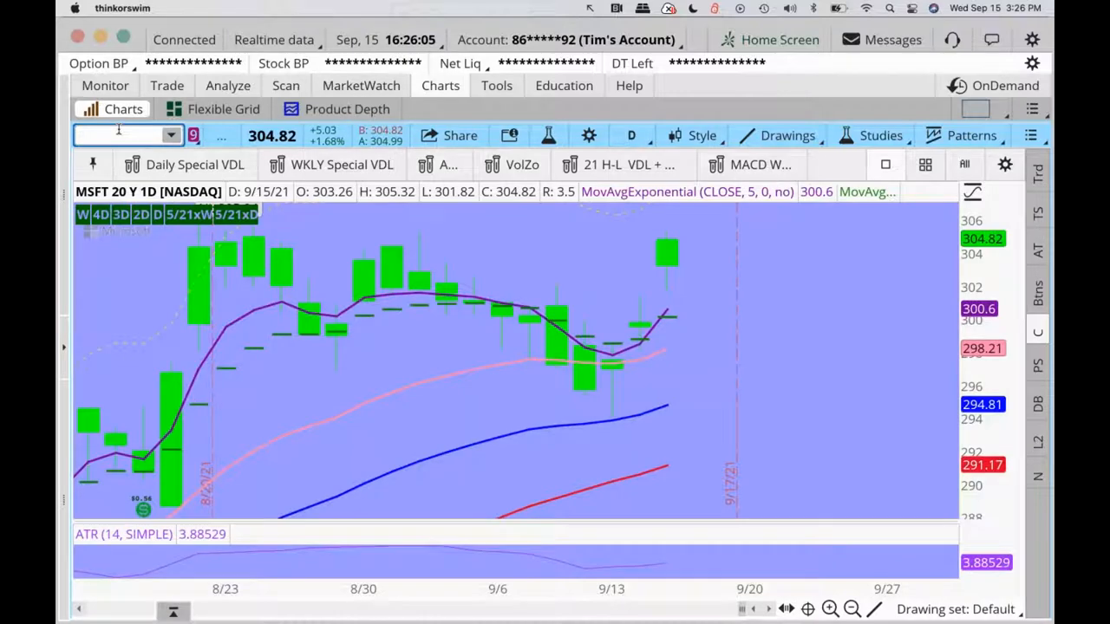
text(/YM)
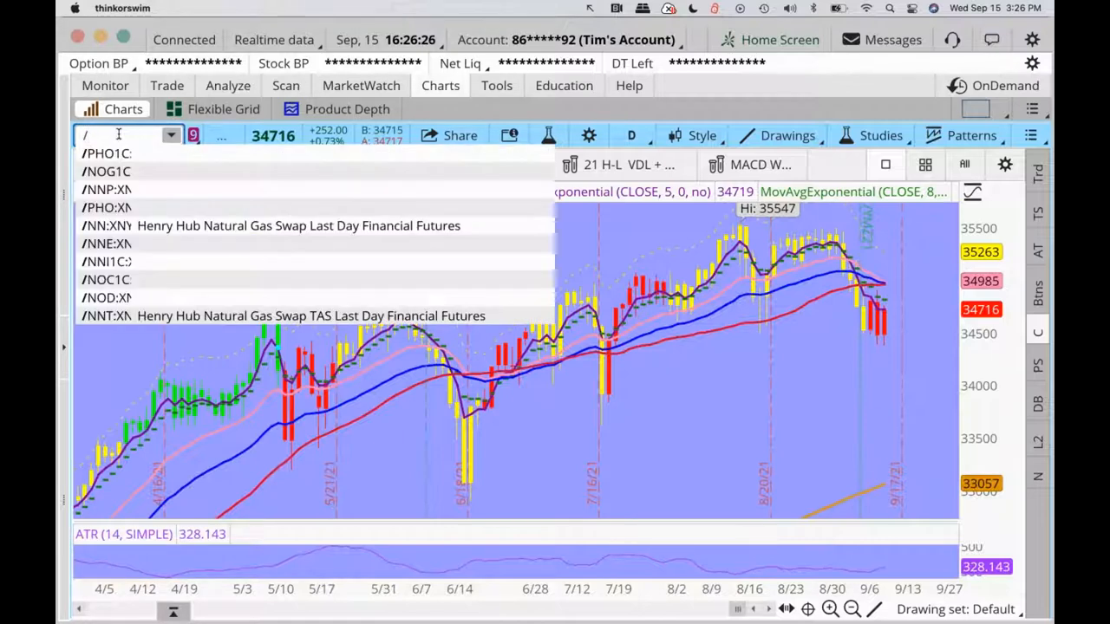
text(/RTY)
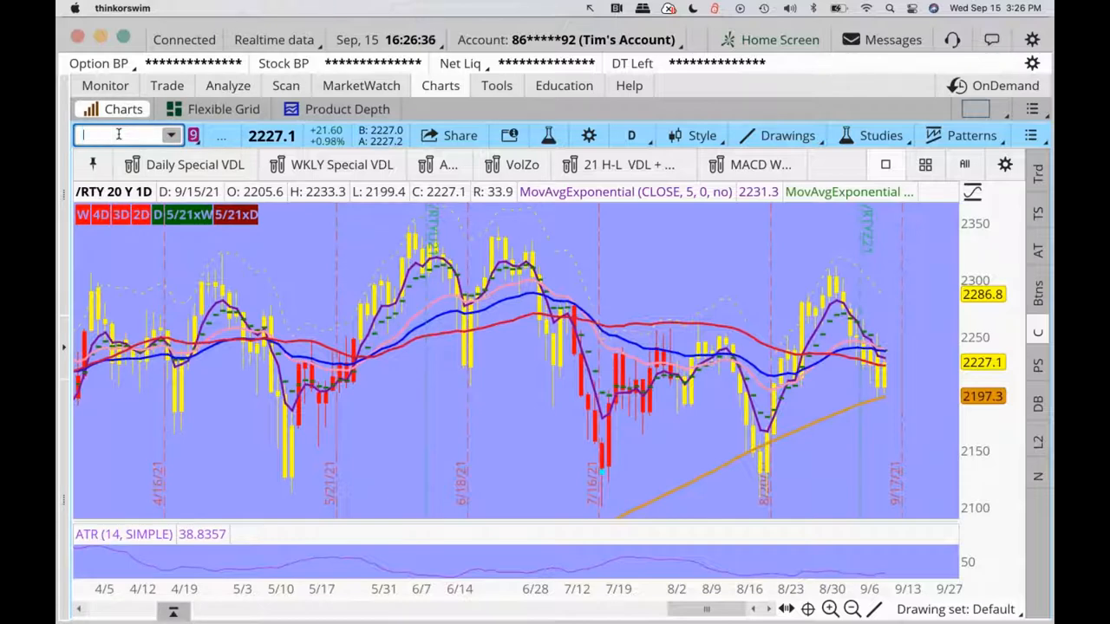
text(/NQ)
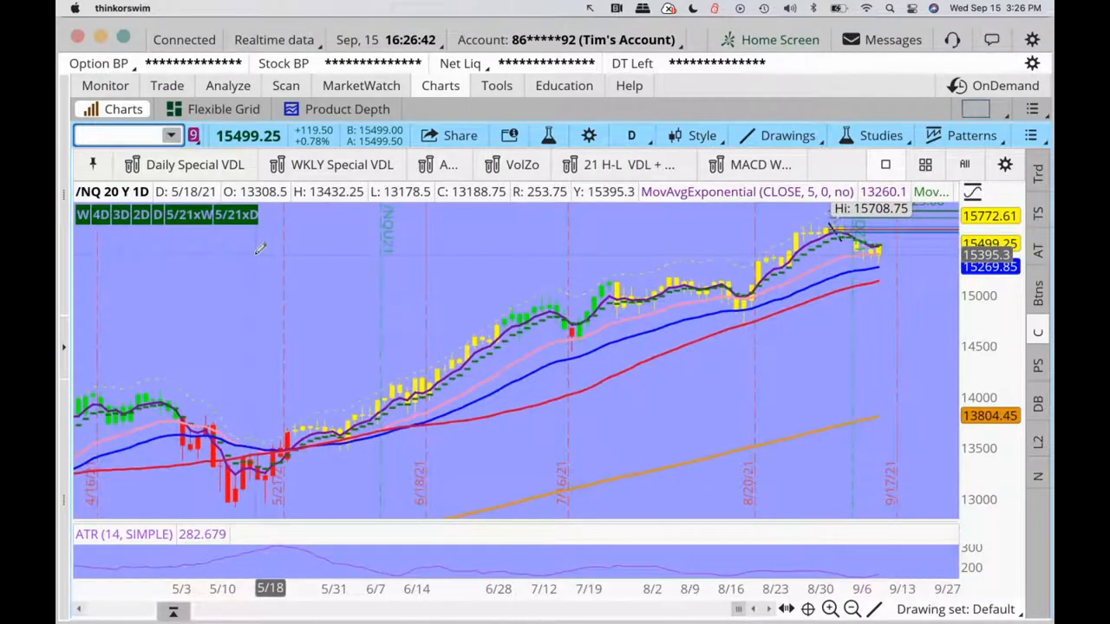
text(/ES)
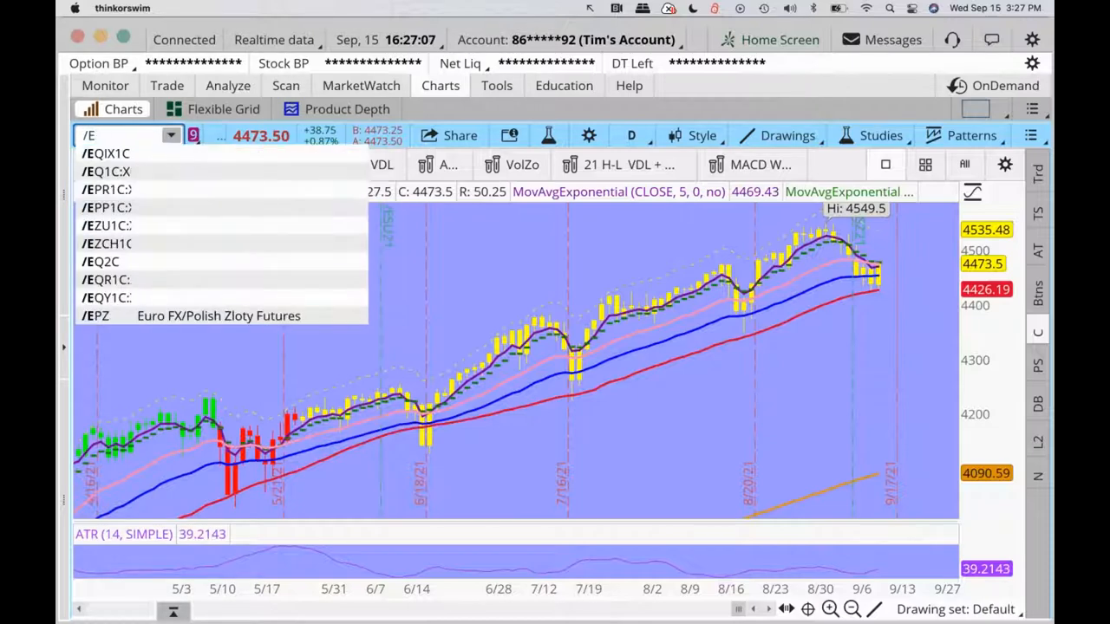
text(BTC)
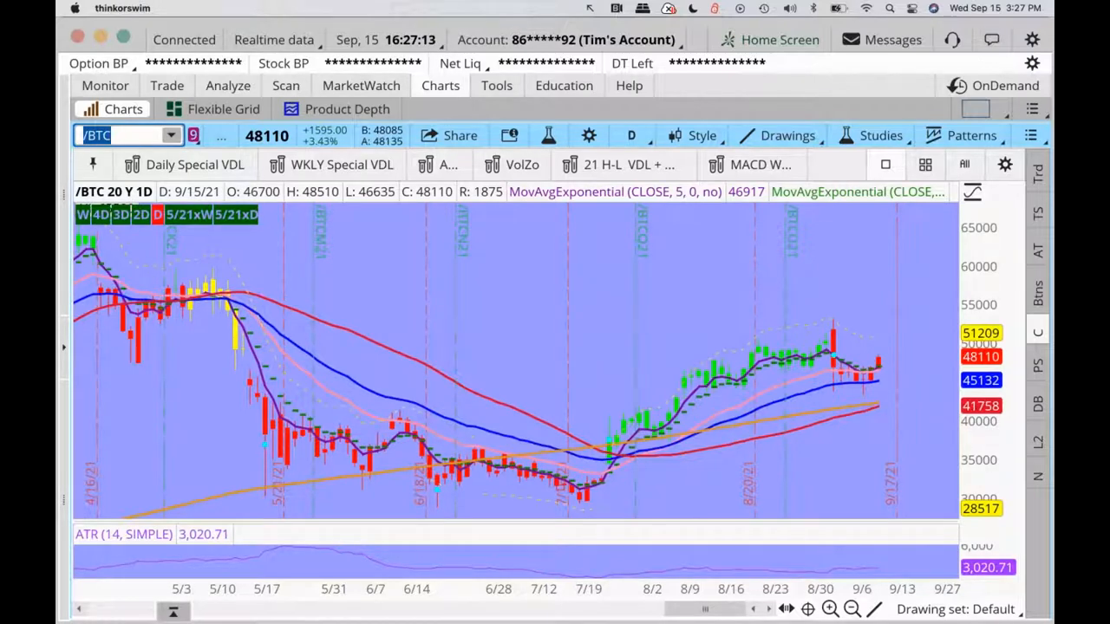
mouse_move(577, 325)
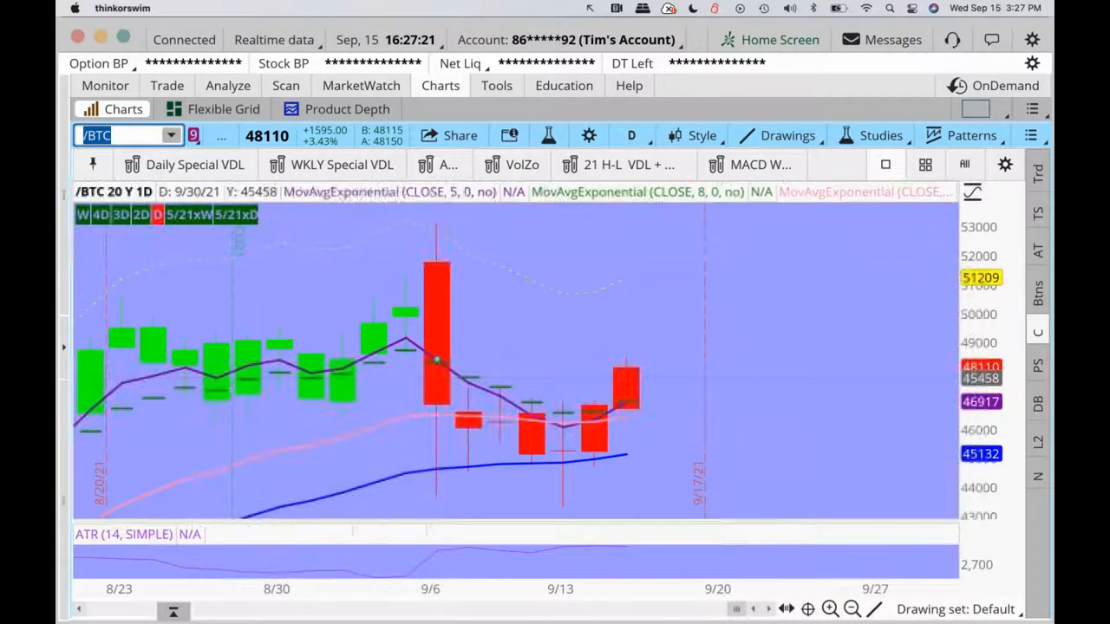
mouse_move(577, 429)
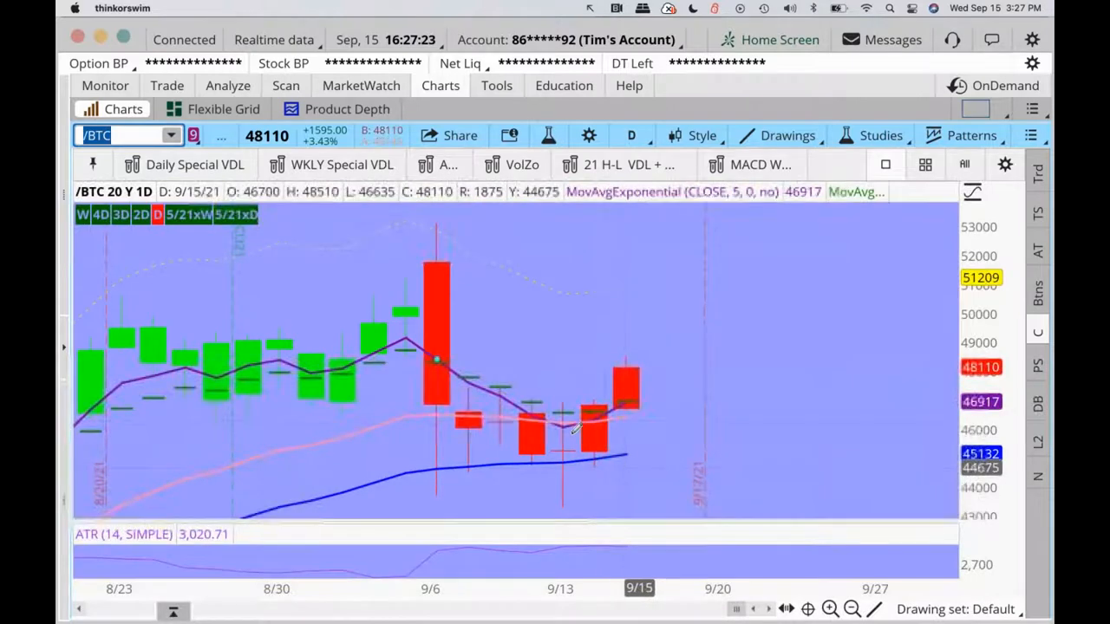
mouse_move(594, 416)
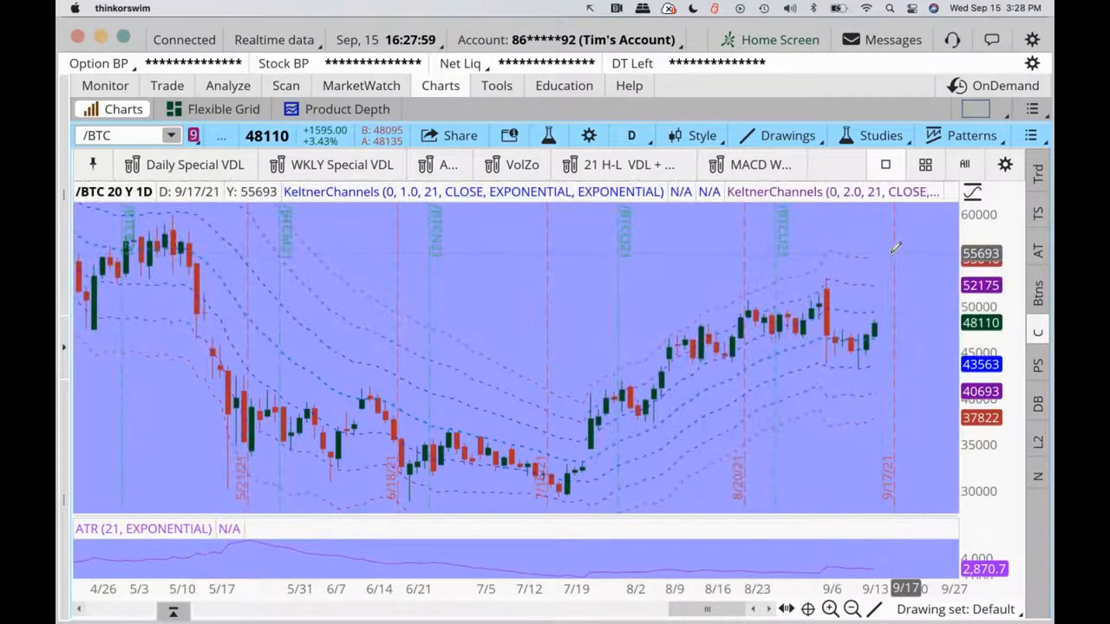
mouse_move(685, 330)
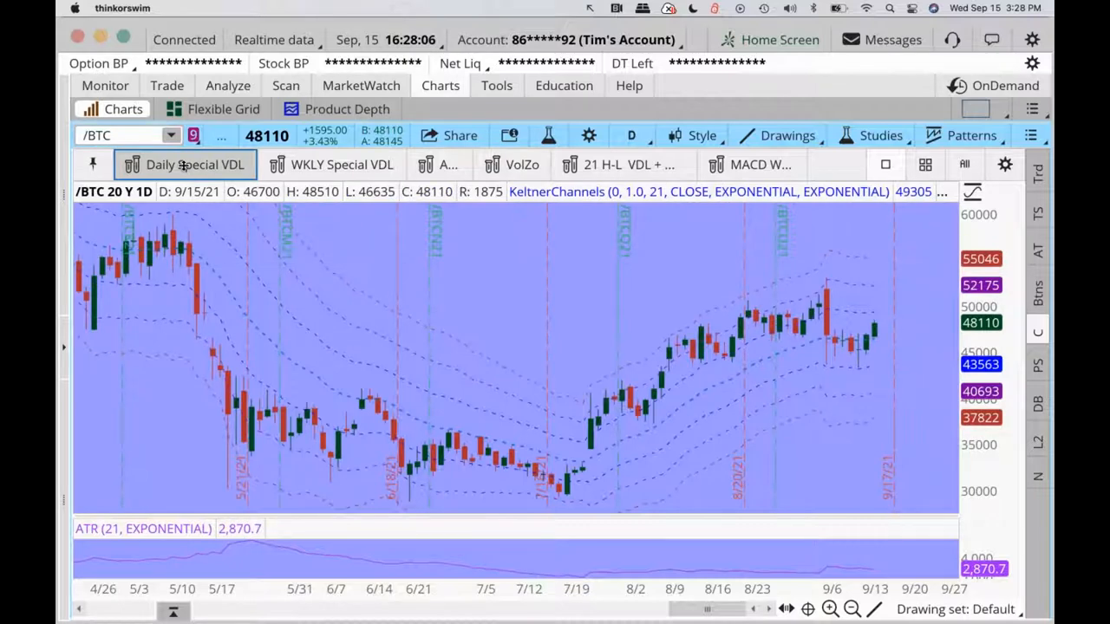
Step: Restore the daily moving-average studies and start entering the /ETH symbol
click(184, 164)
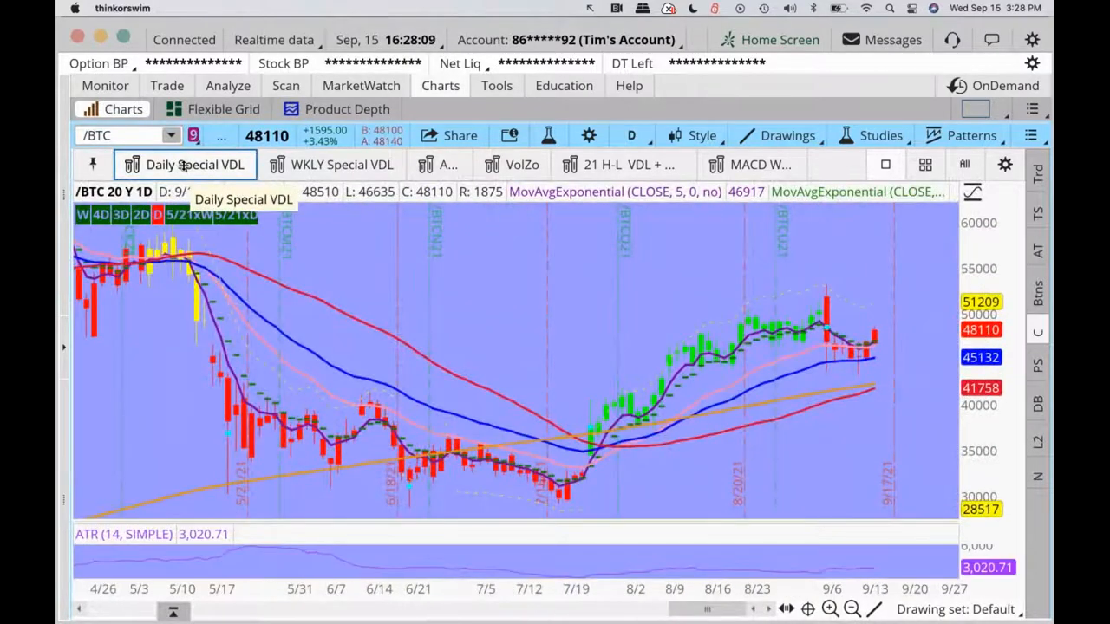
click(122, 135)
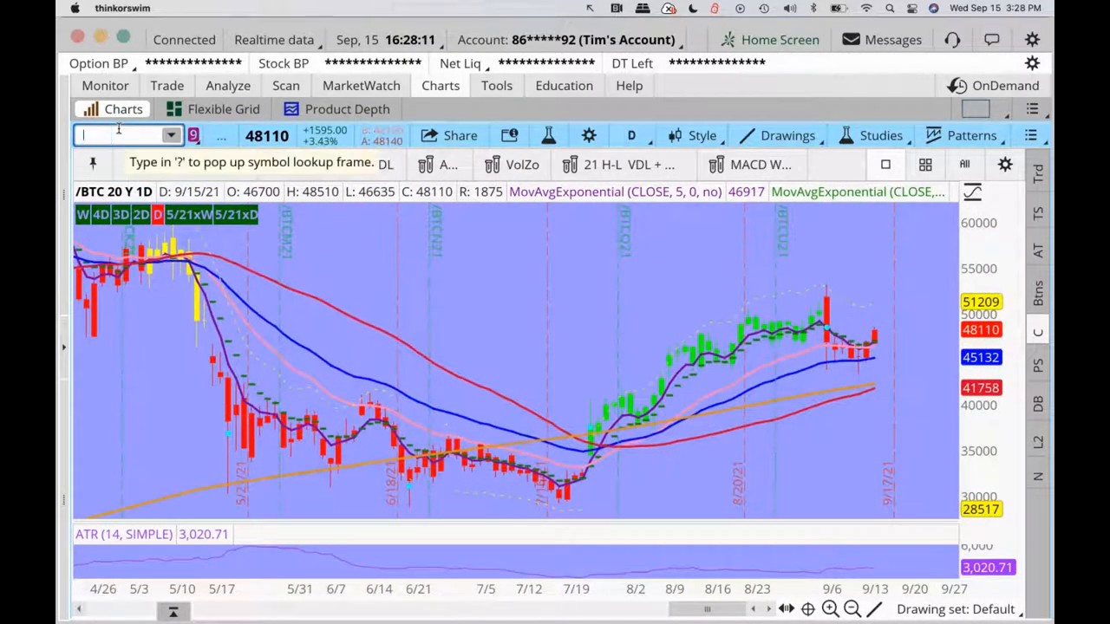
text(/ETH)
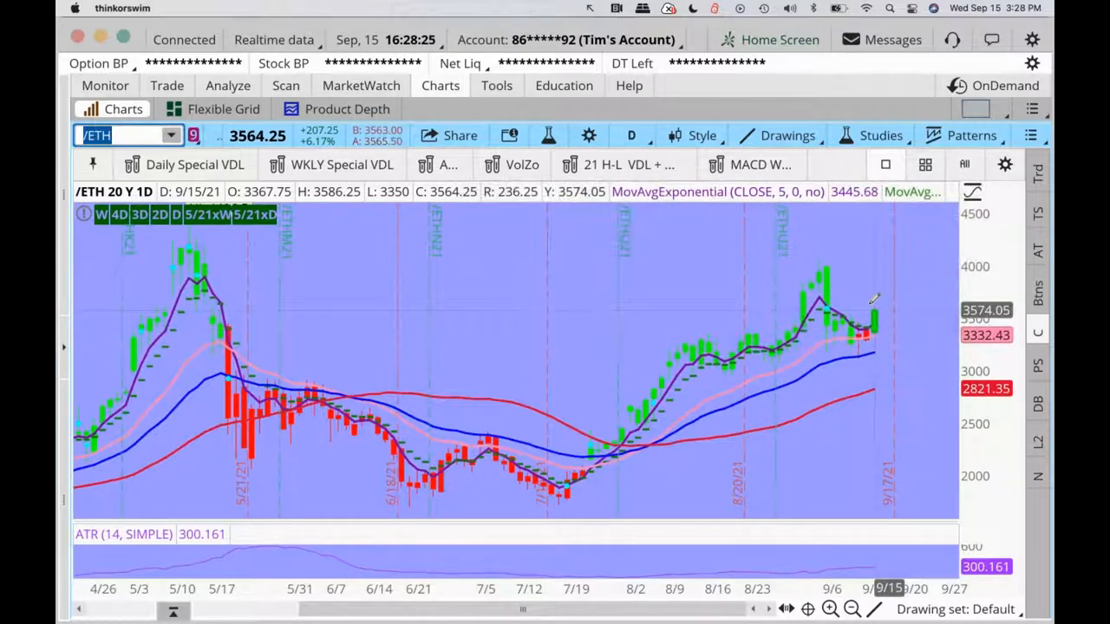
Step: On /ETH, apply Keltner channels, mark support, measure the May-to-June drop, restore EMAs
click(440, 164)
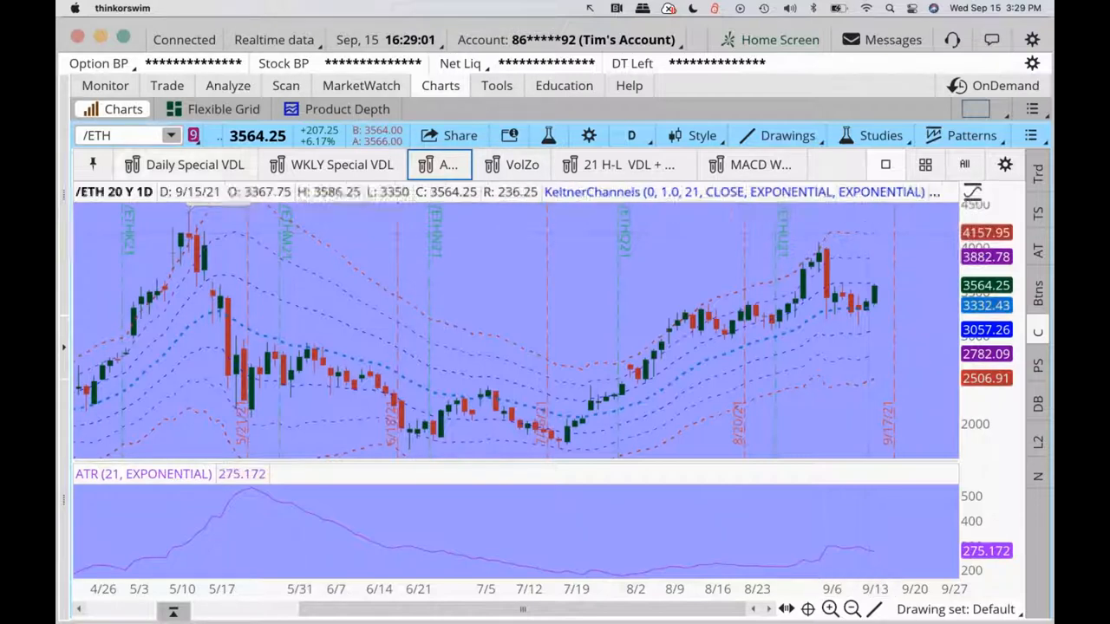
click(104, 135)
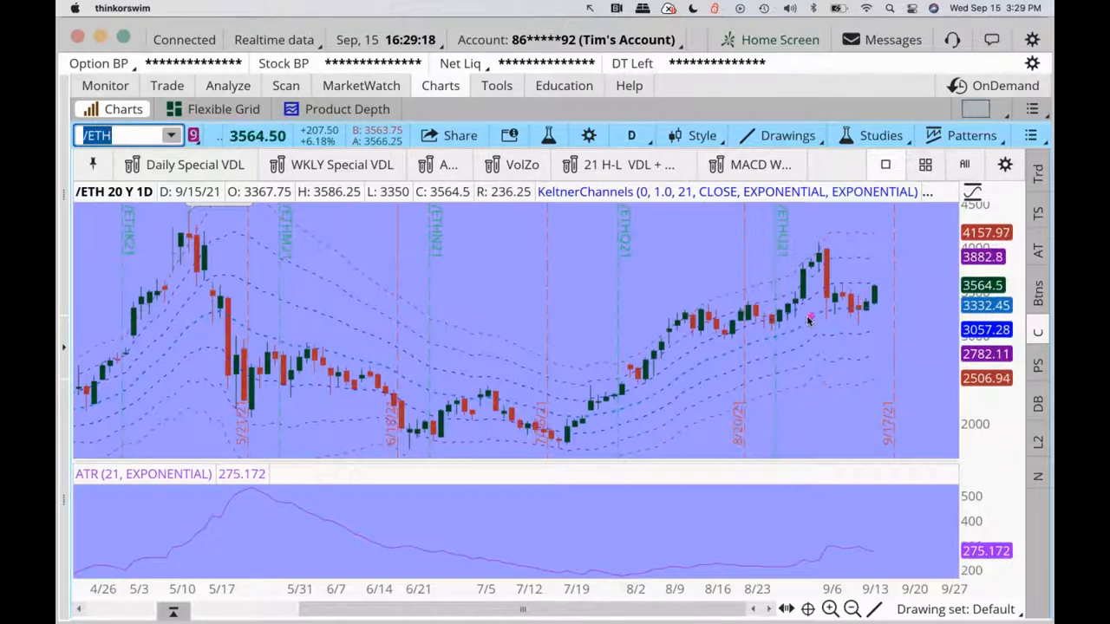
drag(807, 314, 889, 311)
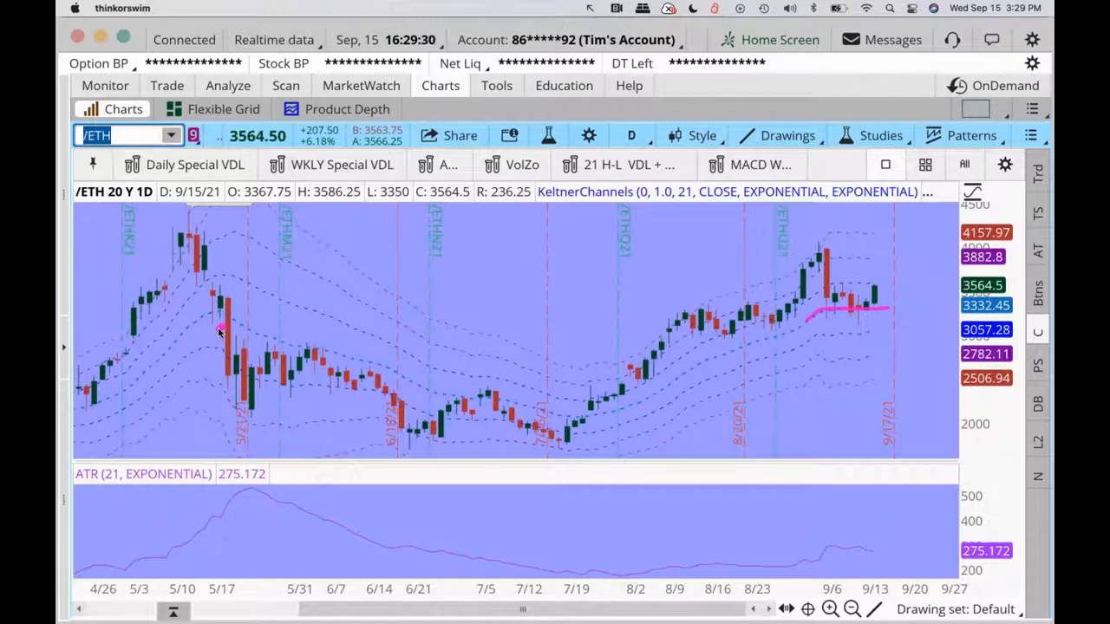
mouse_move(227, 363)
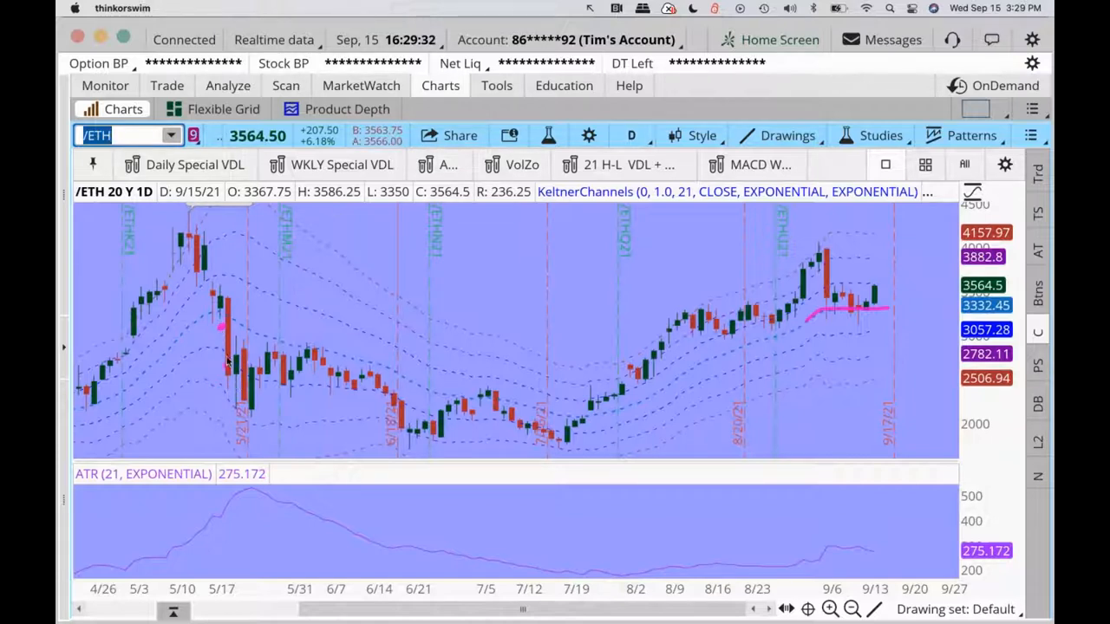
mouse_move(741, 293)
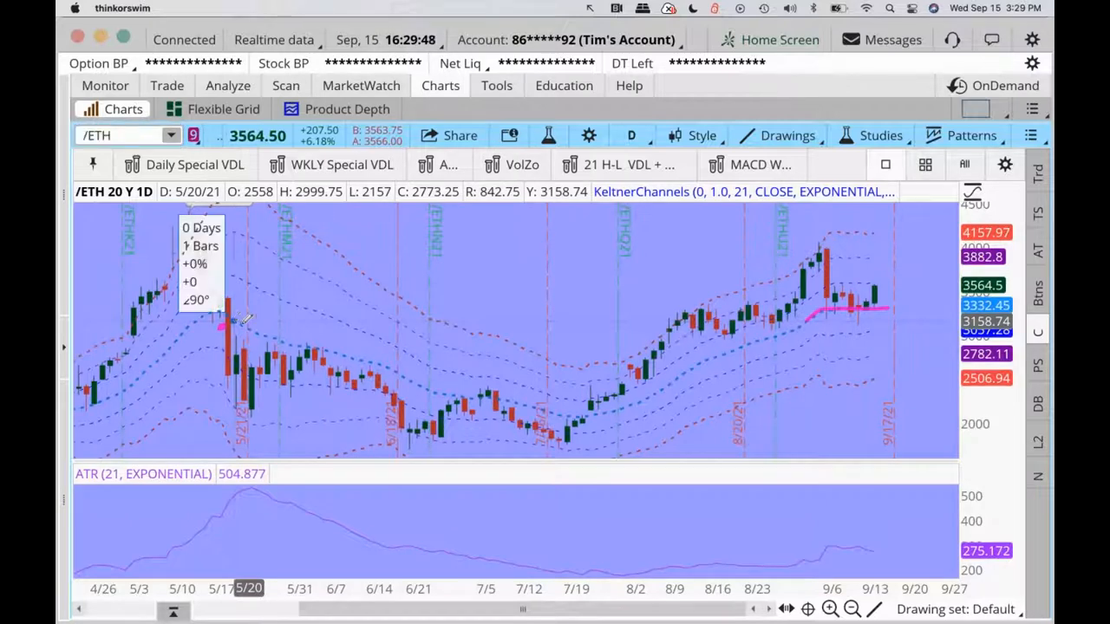
drag(230, 325, 412, 442)
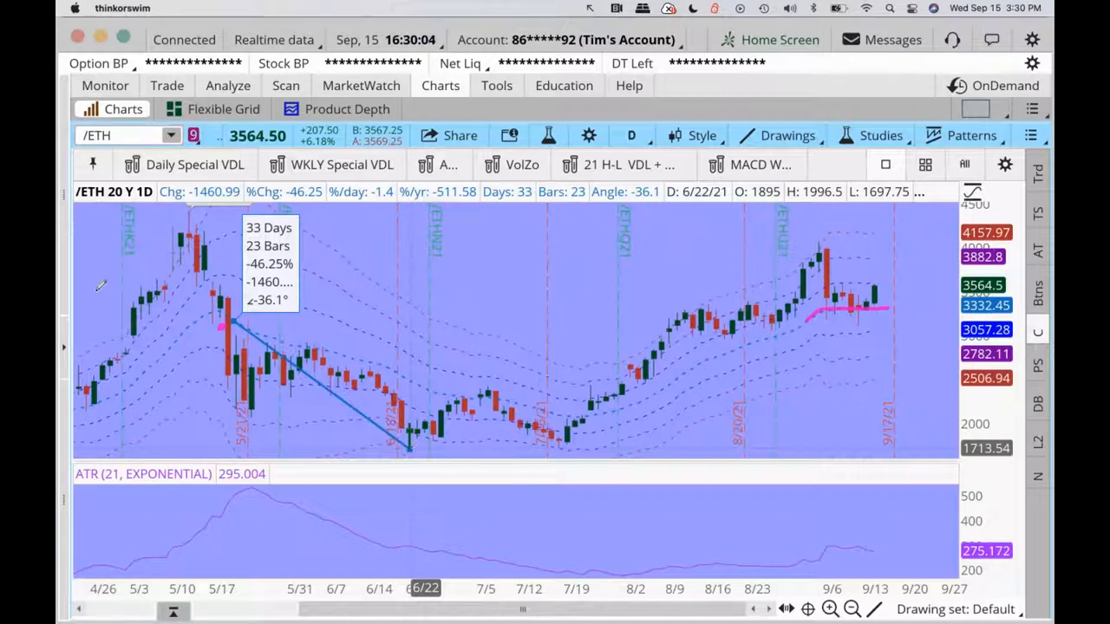
click(126, 135)
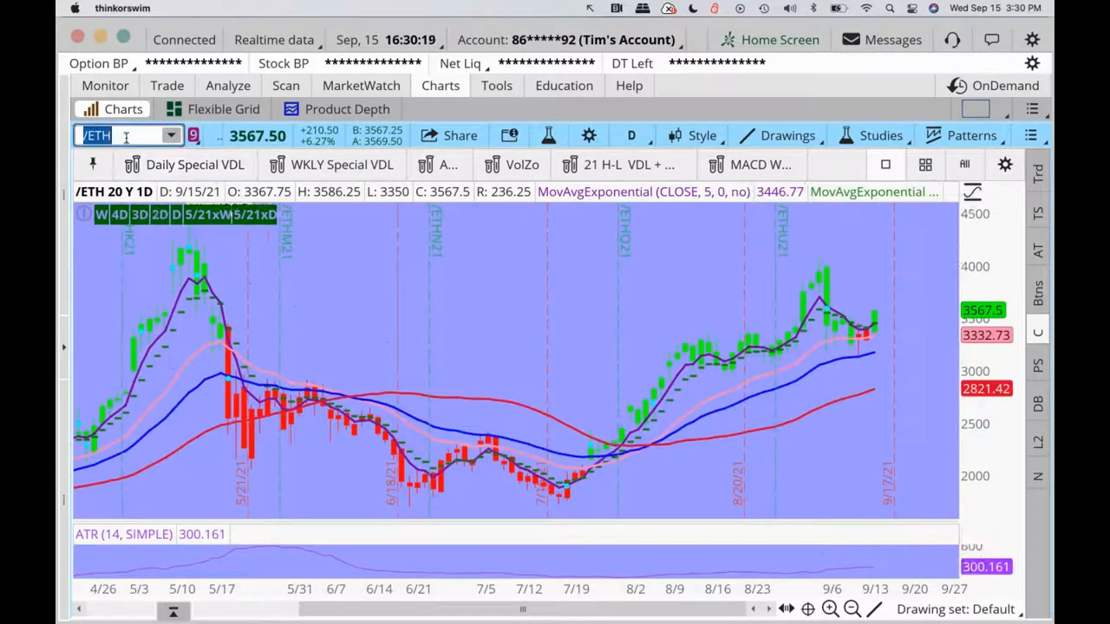
Step: Select the symbol box to enter Microsoft's ticker MSFT
click(126, 135)
text(MSFT)
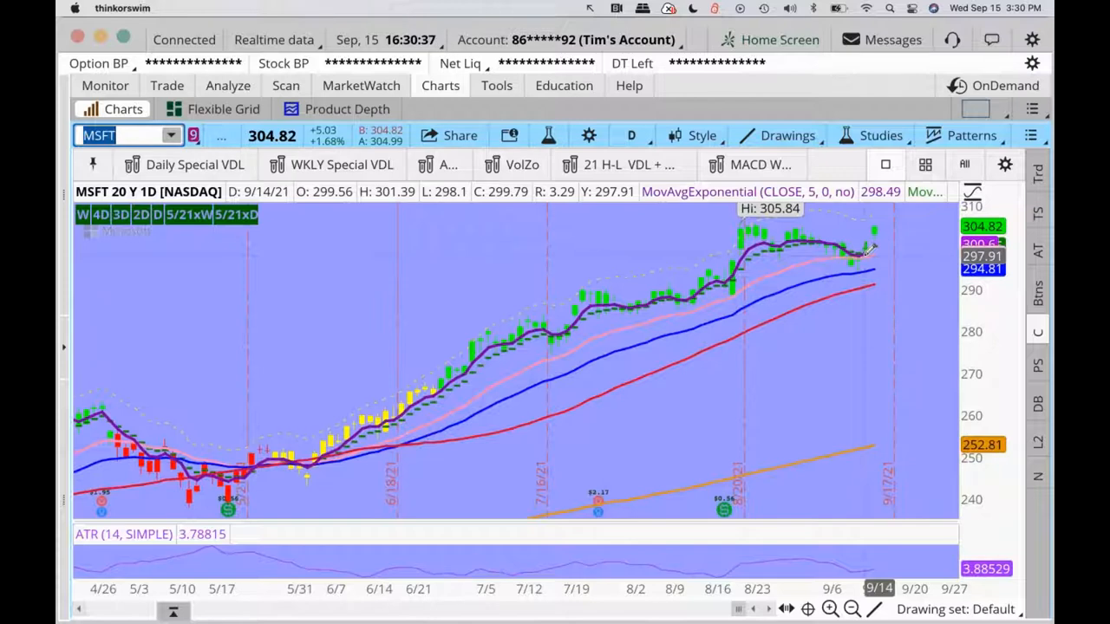
mouse_move(858, 256)
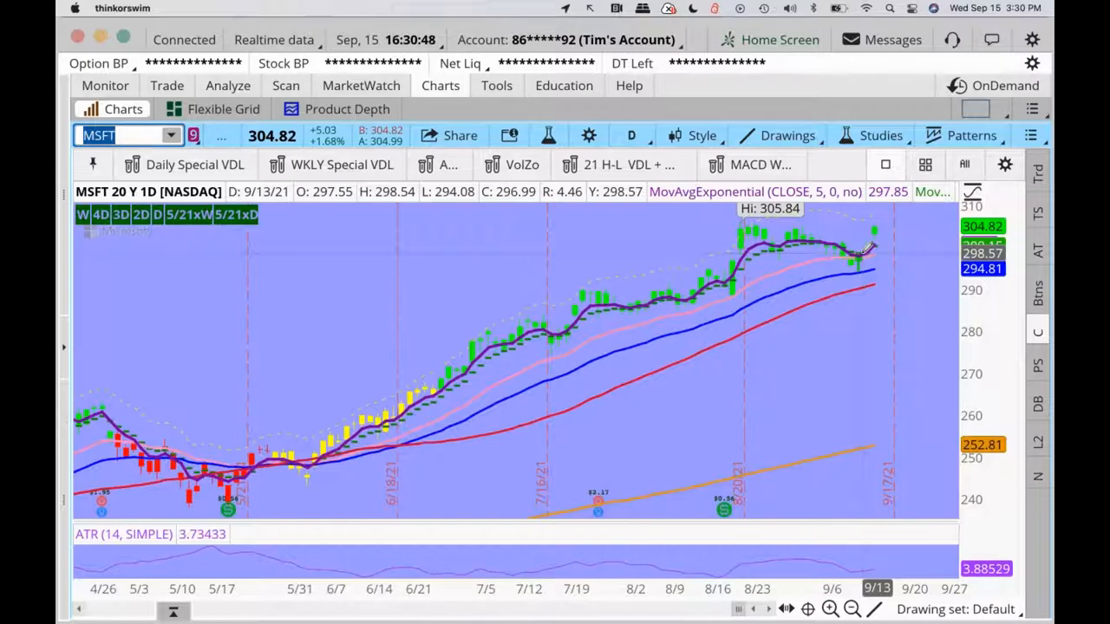
Step: Load FB's daily chart with Keltner Channels, then clear the symbol box
text(F)
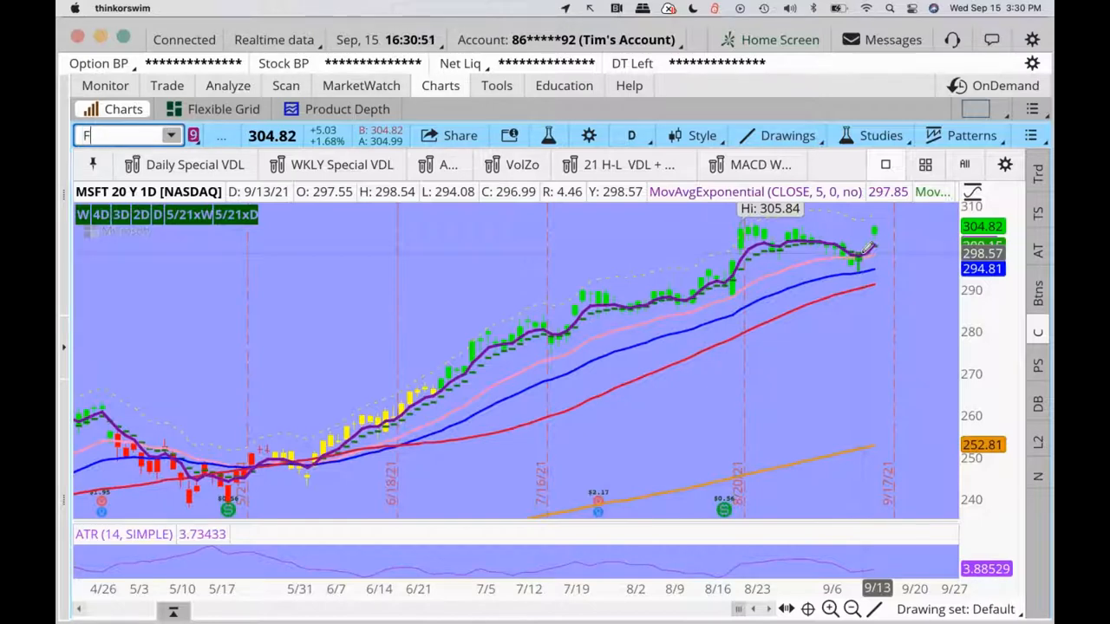
text(B)
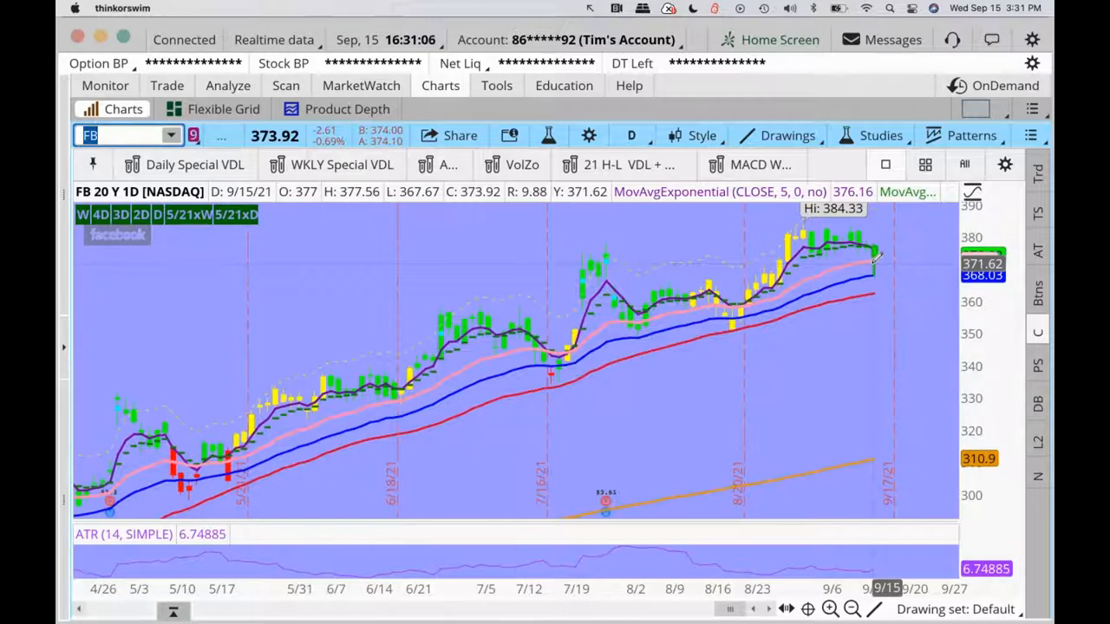
click(438, 164)
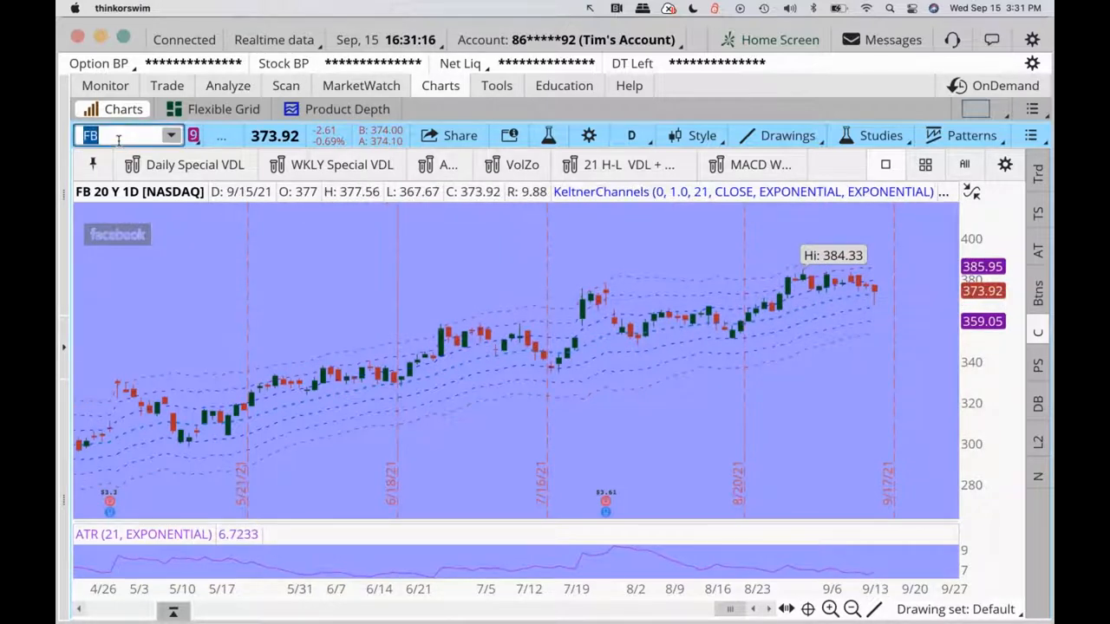
click(122, 135)
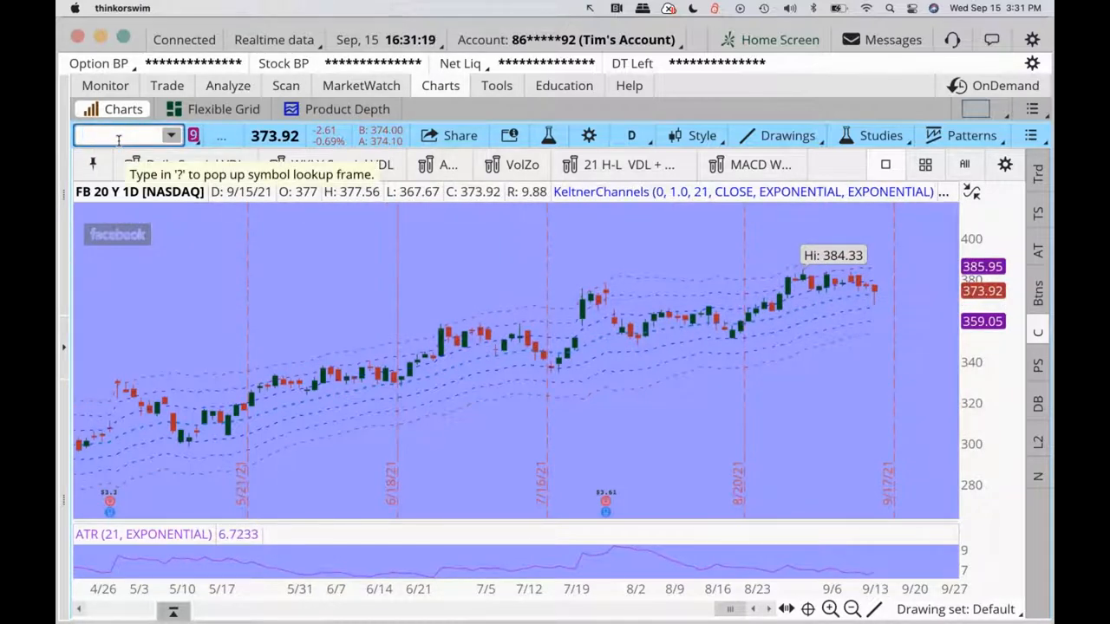
Step: Enter GOOGL in the symbol box to load its daily chart
text(G)
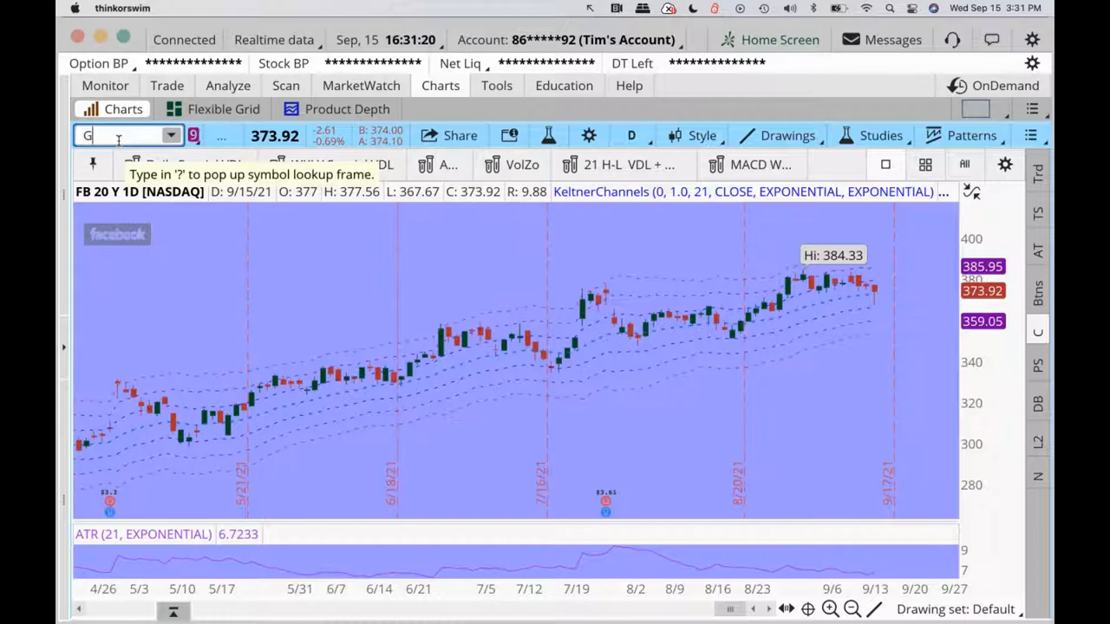
text(OOGL)
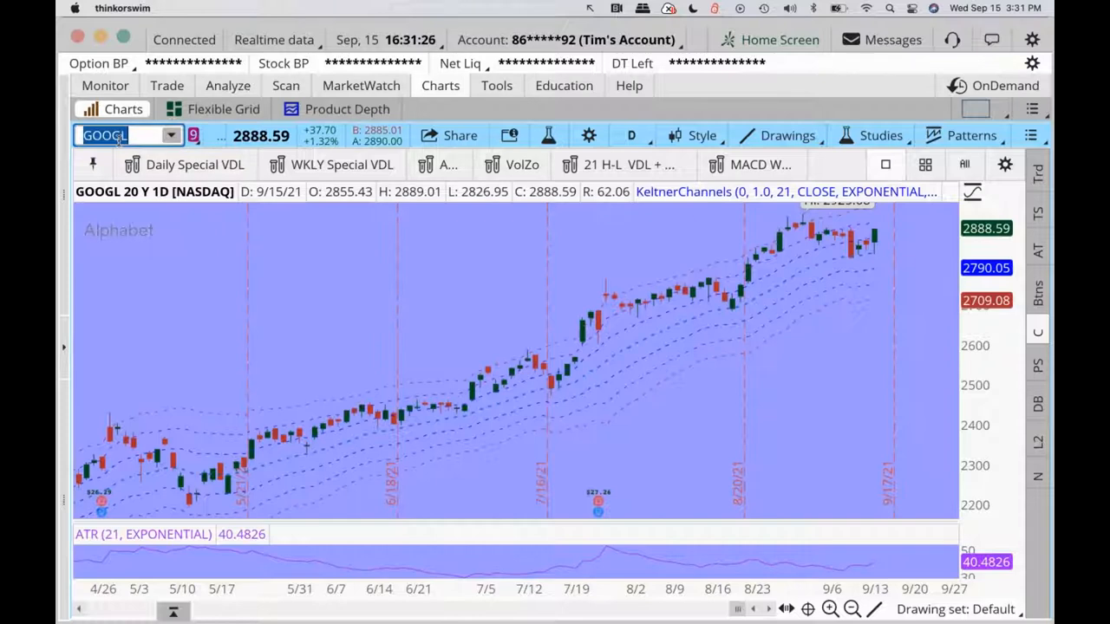
mouse_move(777, 294)
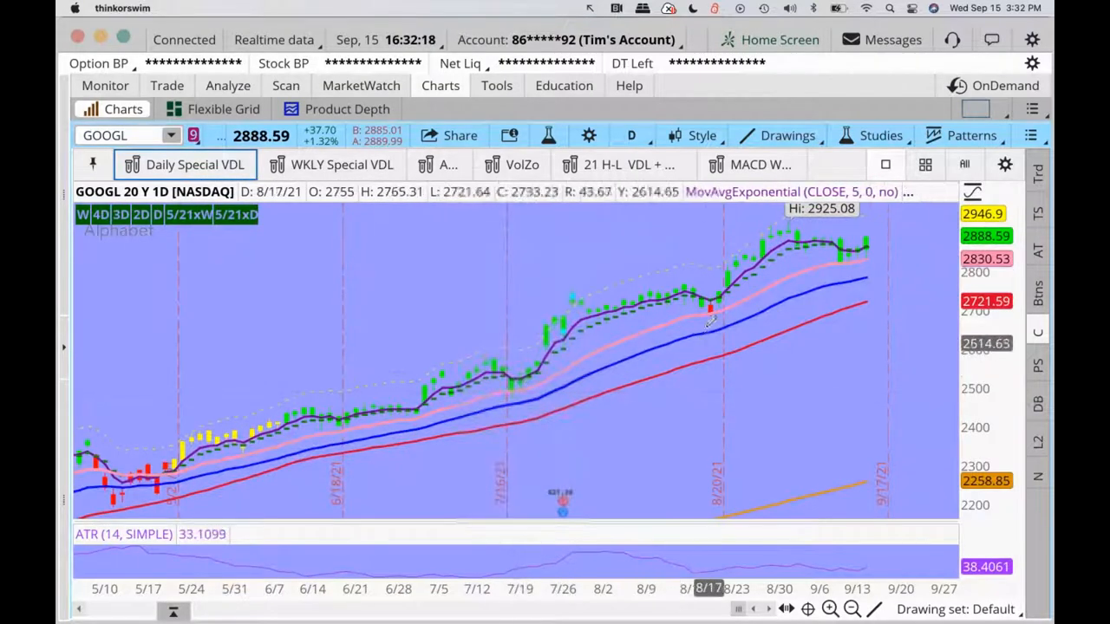
mouse_move(417, 415)
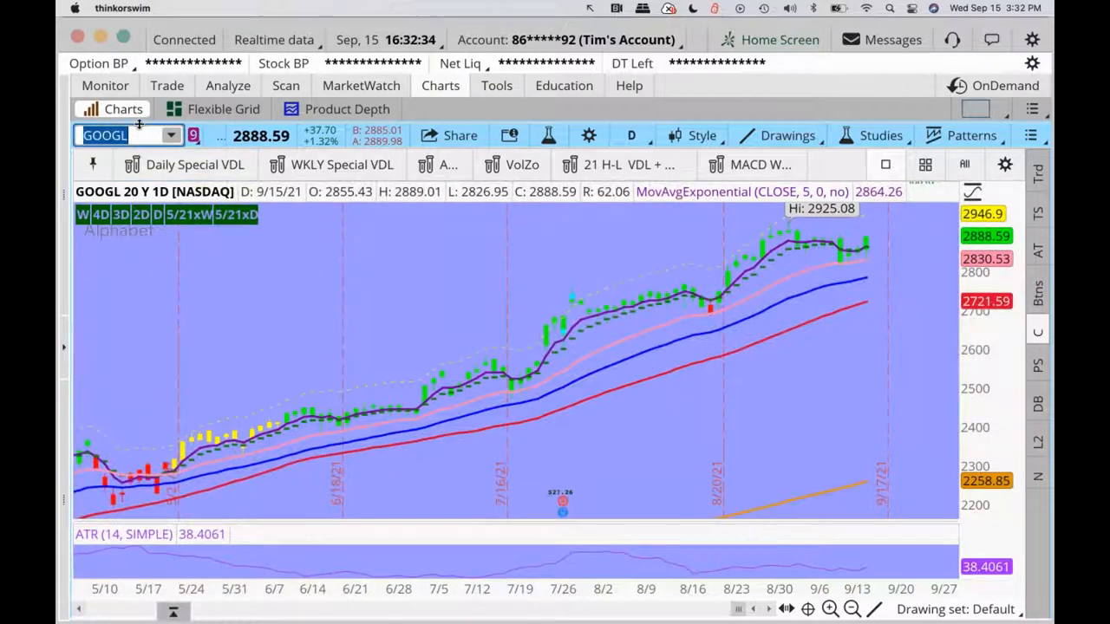
Step: Load YETI on the 20 Y : 1D timeframe, then switch the chart to CMG
text(YE)
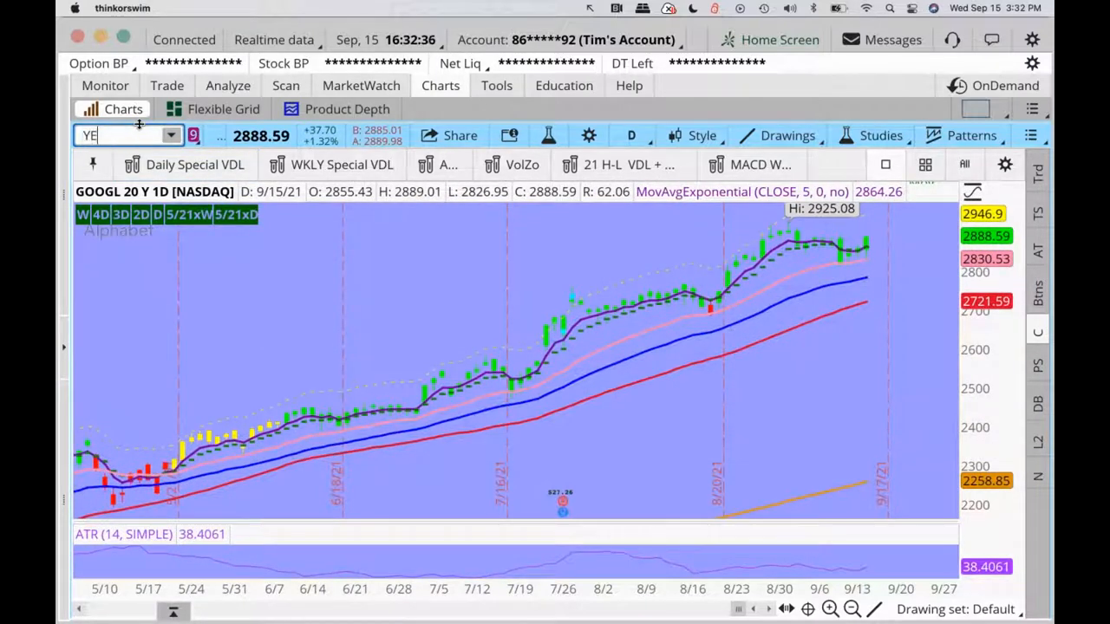
text(YETI)
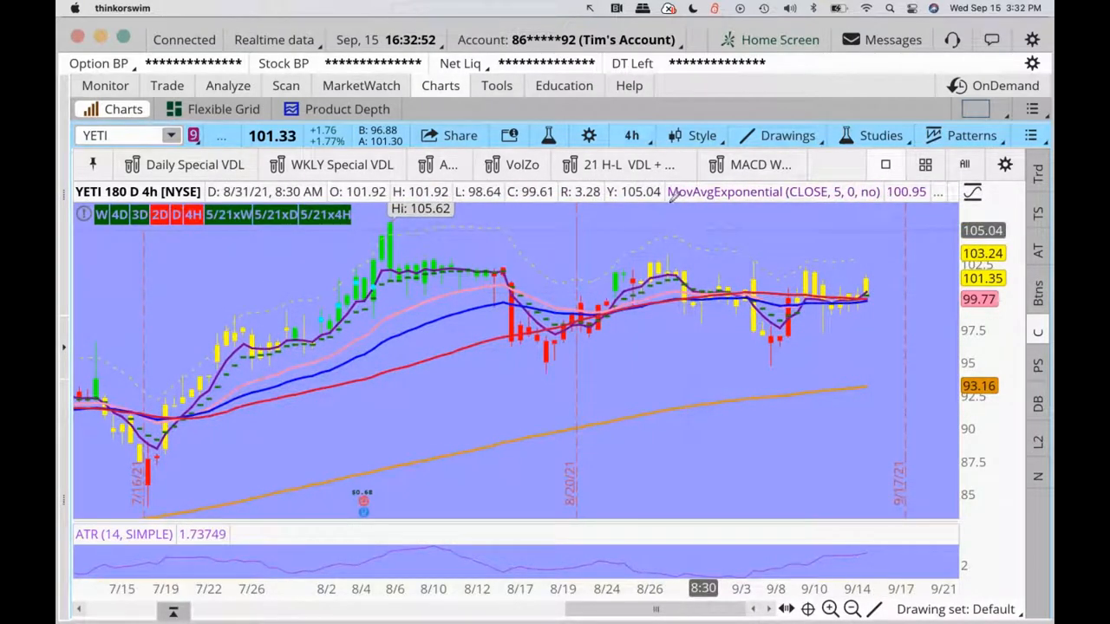
click(632, 135)
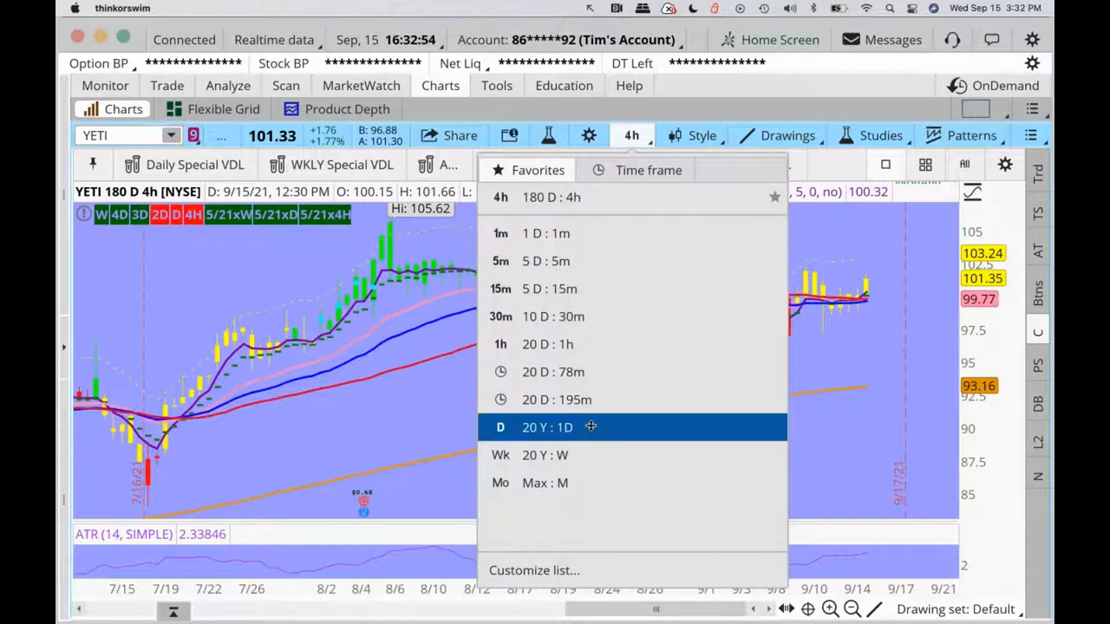
click(547, 426)
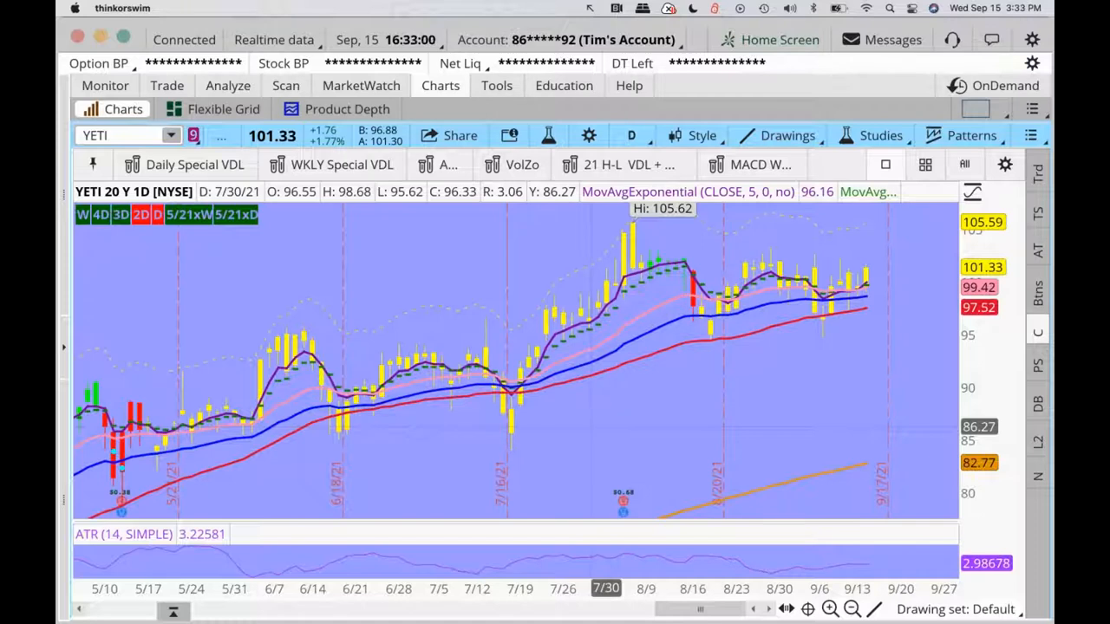
mouse_move(614, 350)
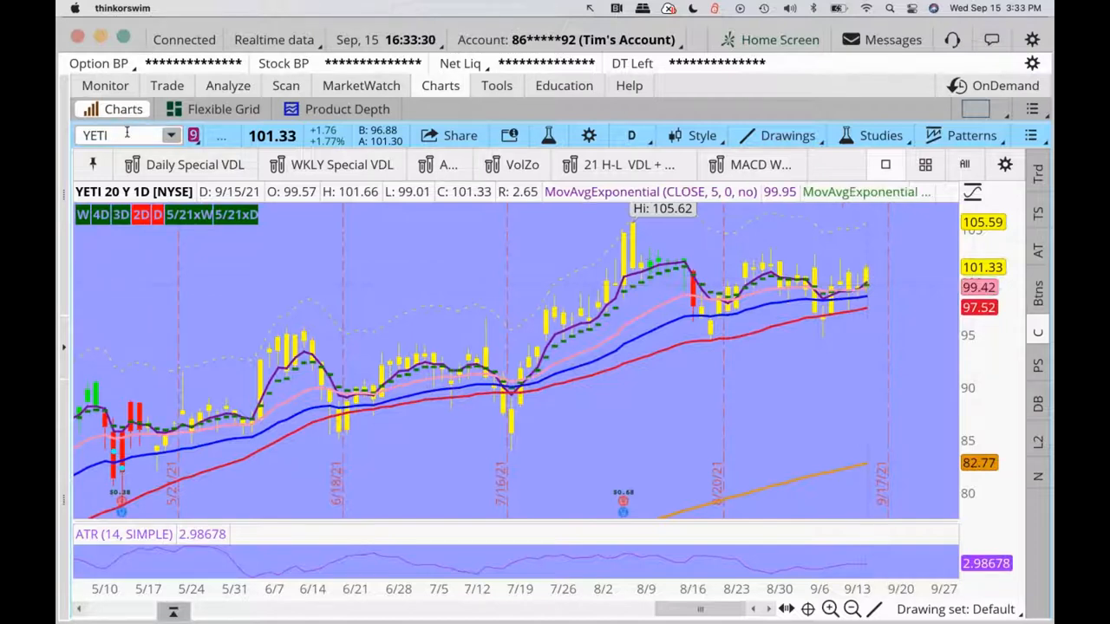
click(121, 135)
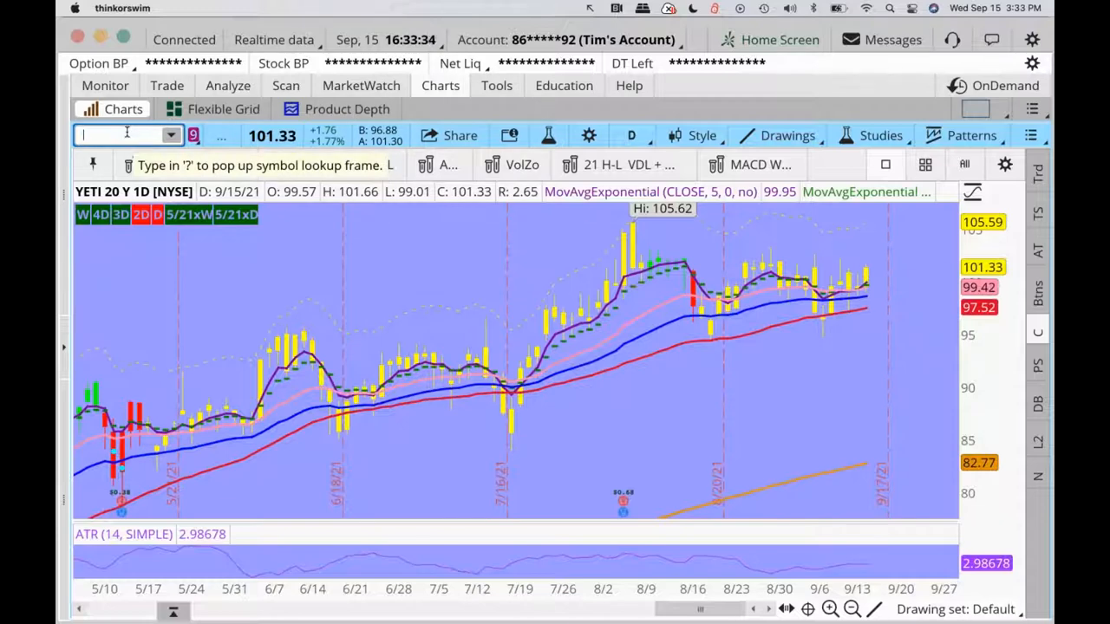
text(CMG)
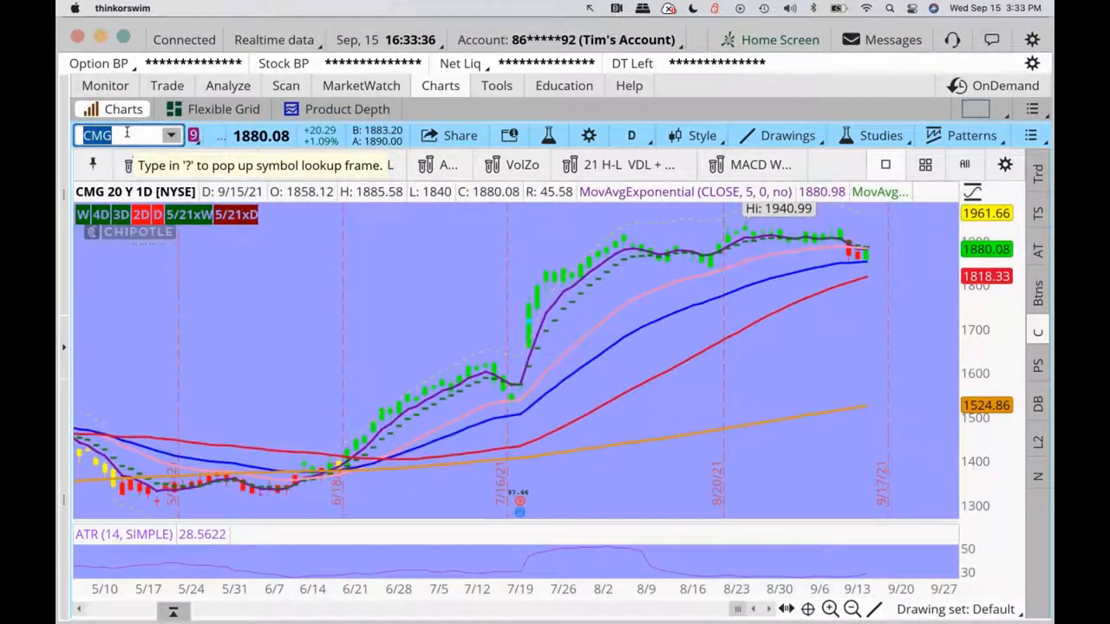